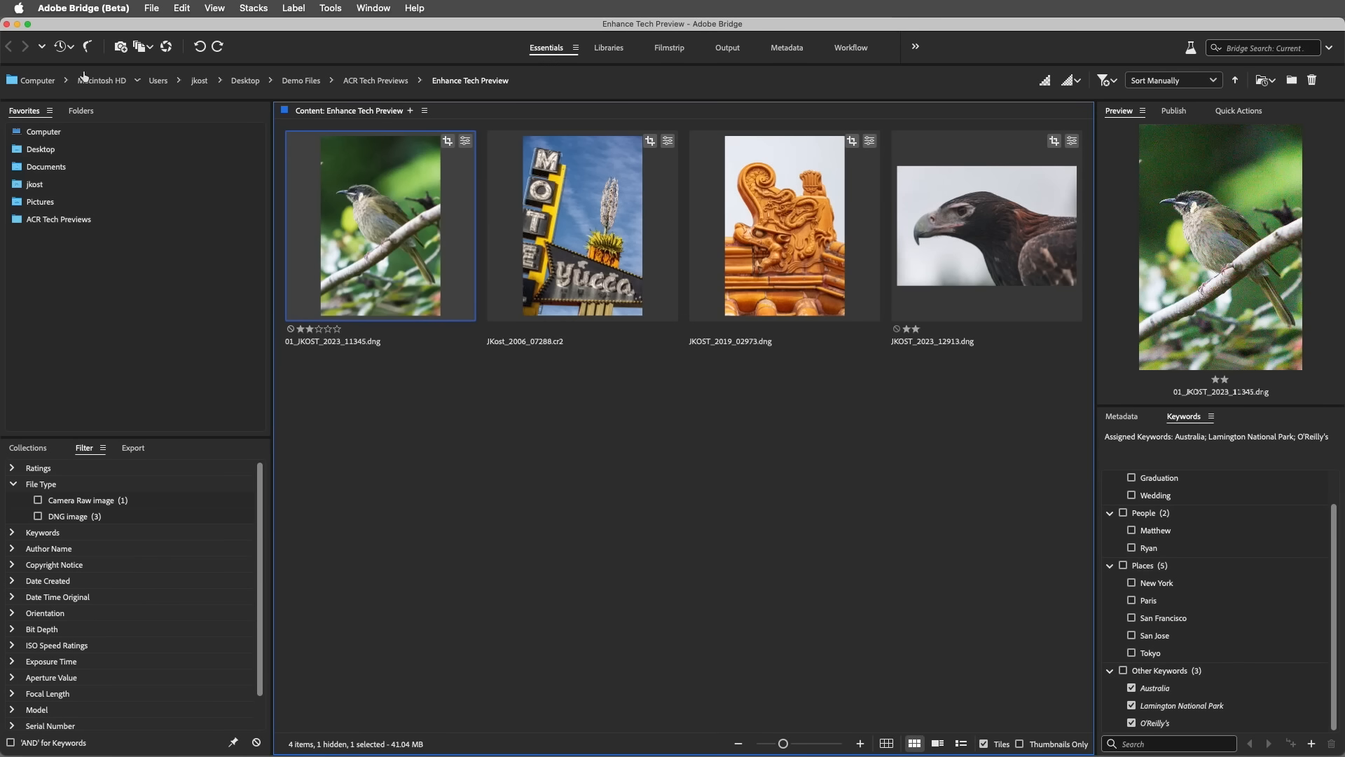
In Bridge's Camera Raw preferences, enable the New AI Features and Settings Panel technology preview.
{"action": "left_click", "coordinate": [83, 9]}
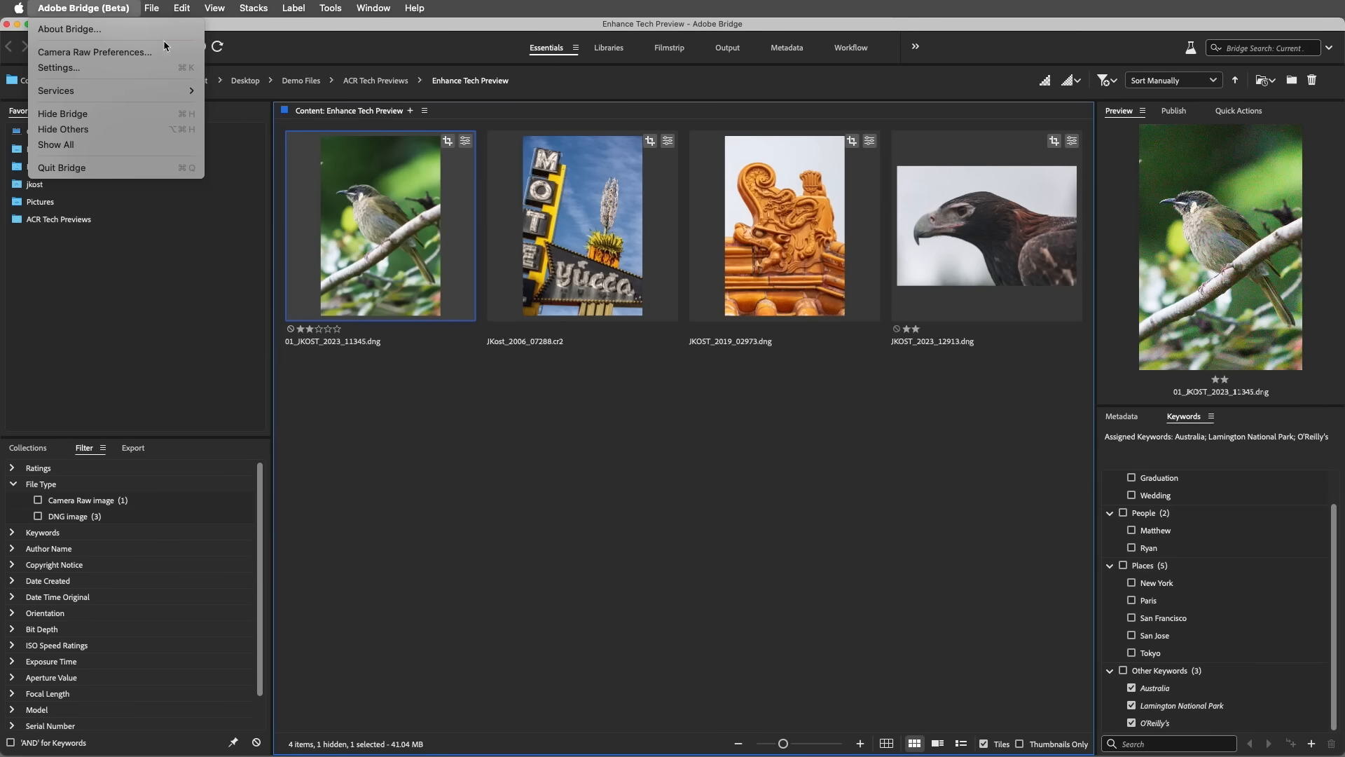
{"action": "mouse_move", "coordinate": [94, 52]}
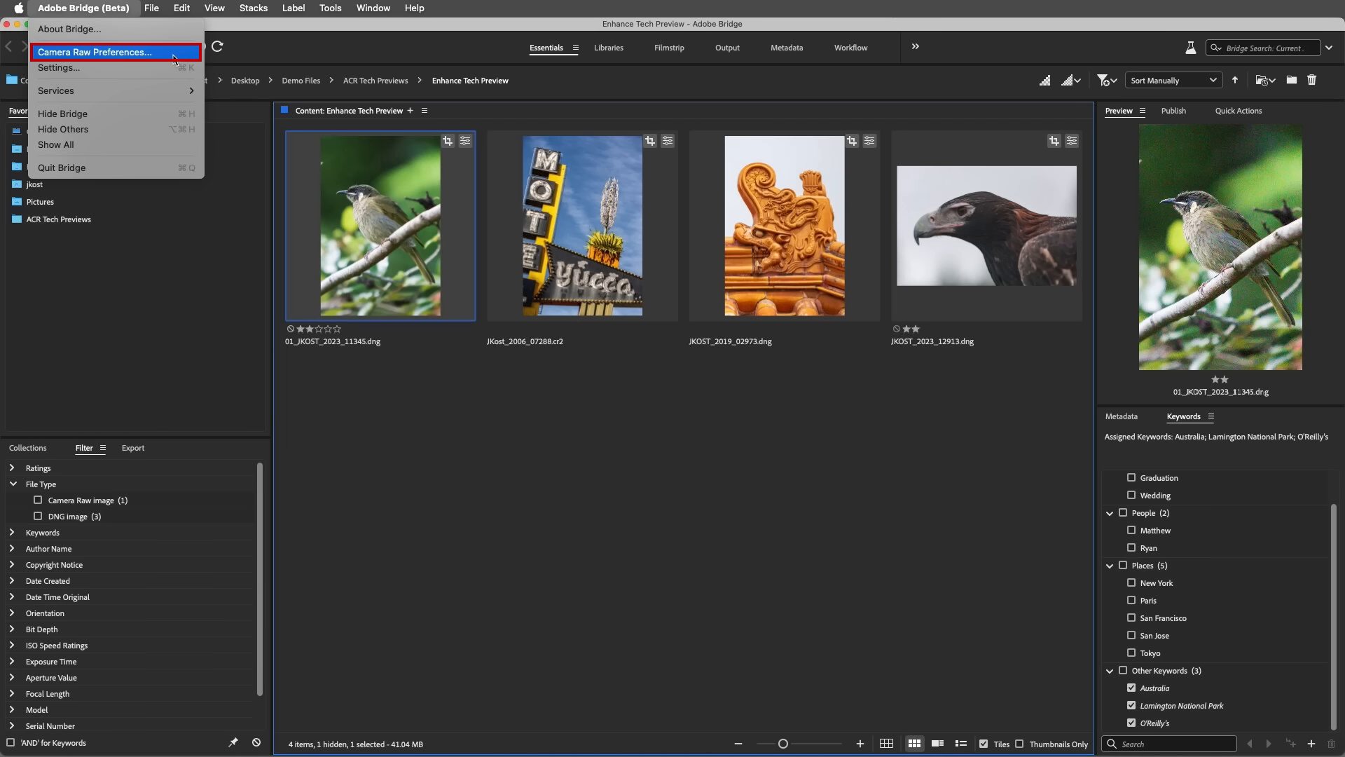
{"action": "left_click", "coordinate": [94, 51]}
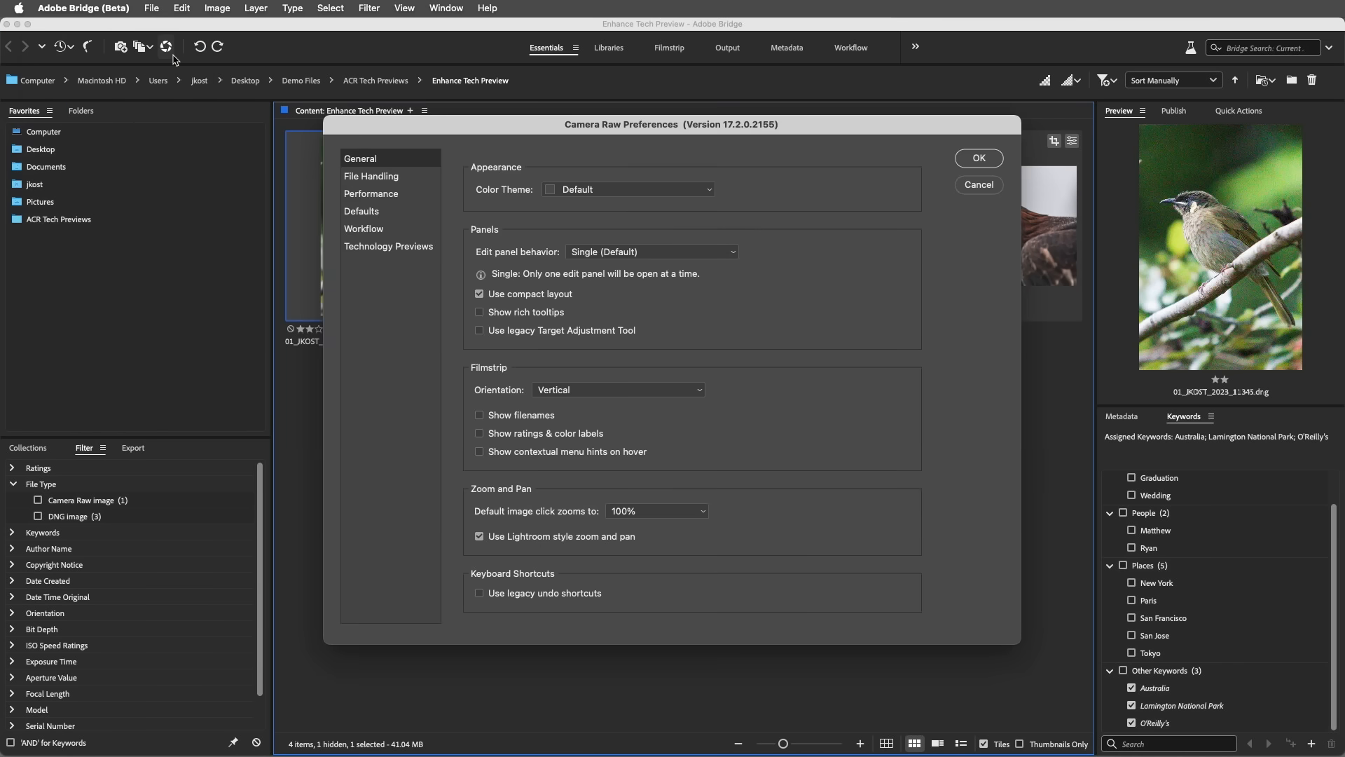
{"action": "left_click", "coordinate": [389, 247]}
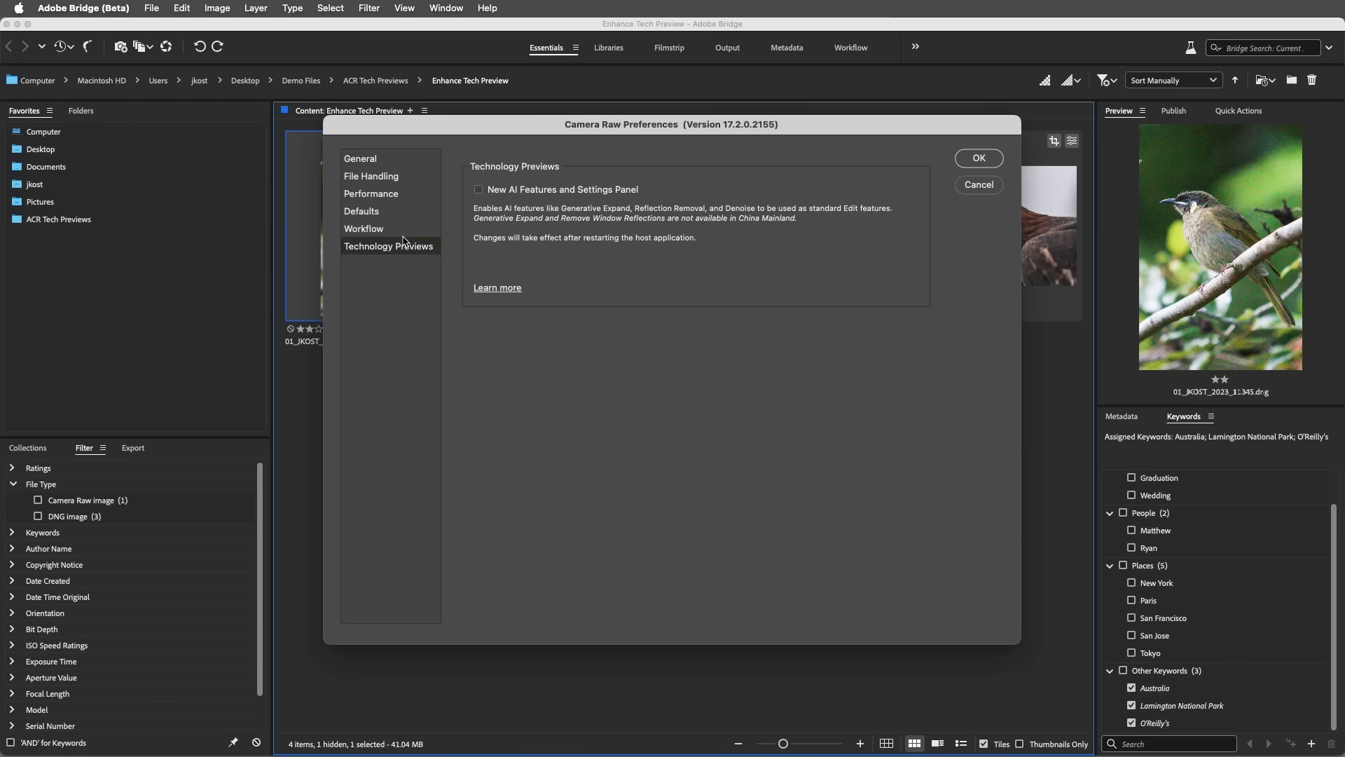
{"action": "left_click", "coordinate": [479, 189]}
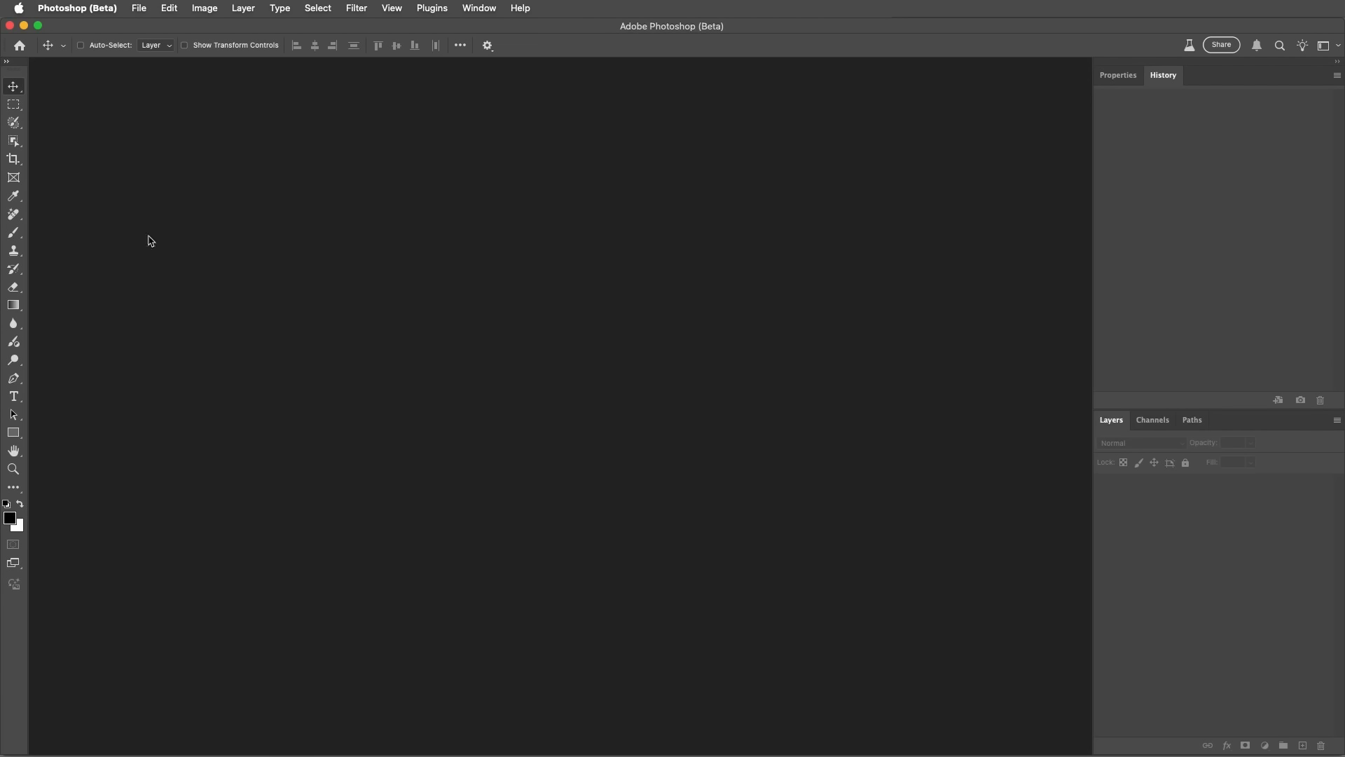
In Photoshop's Camera Raw preferences, enable the New AI Features and Settings Panel technology preview.
{"action": "left_click", "coordinate": [76, 8]}
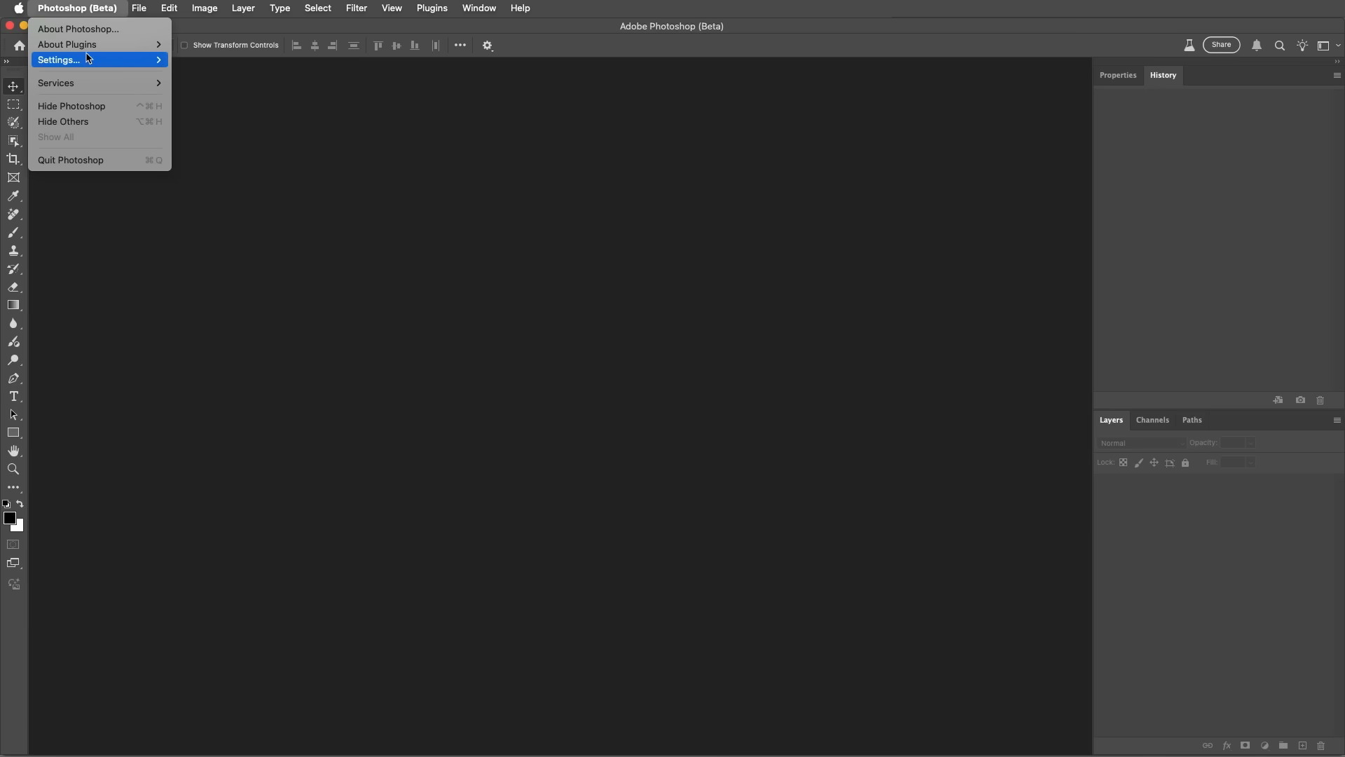
{"action": "left_click", "coordinate": [59, 61]}
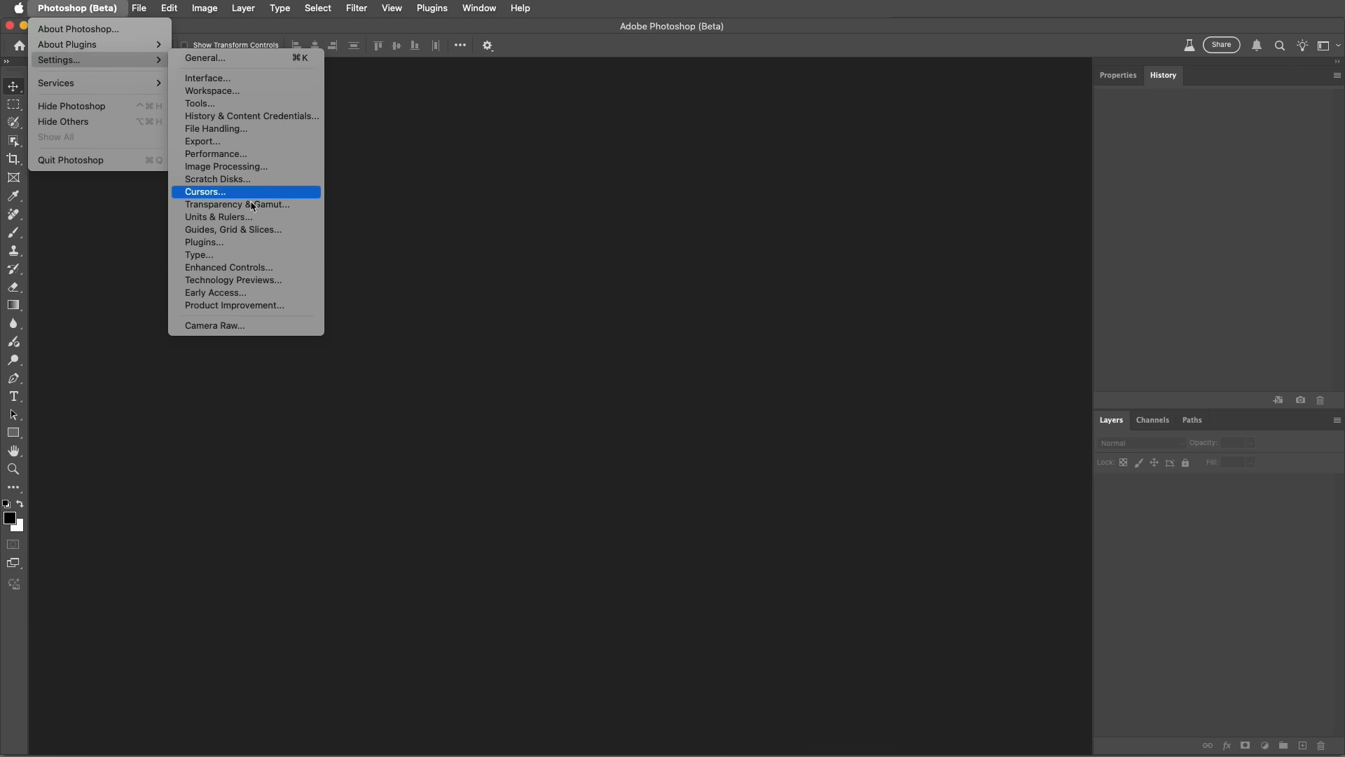
{"action": "mouse_move", "coordinate": [246, 325]}
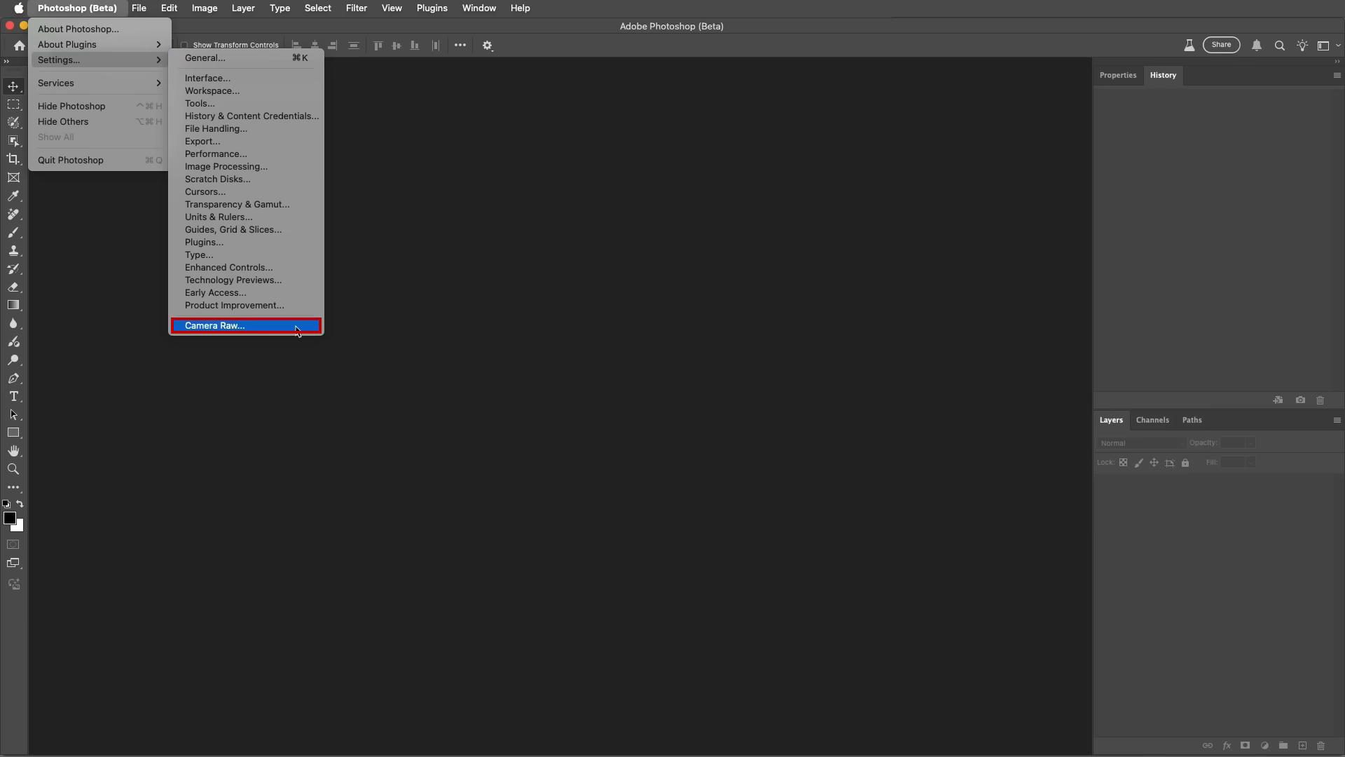
{"action": "left_click", "coordinate": [213, 325]}
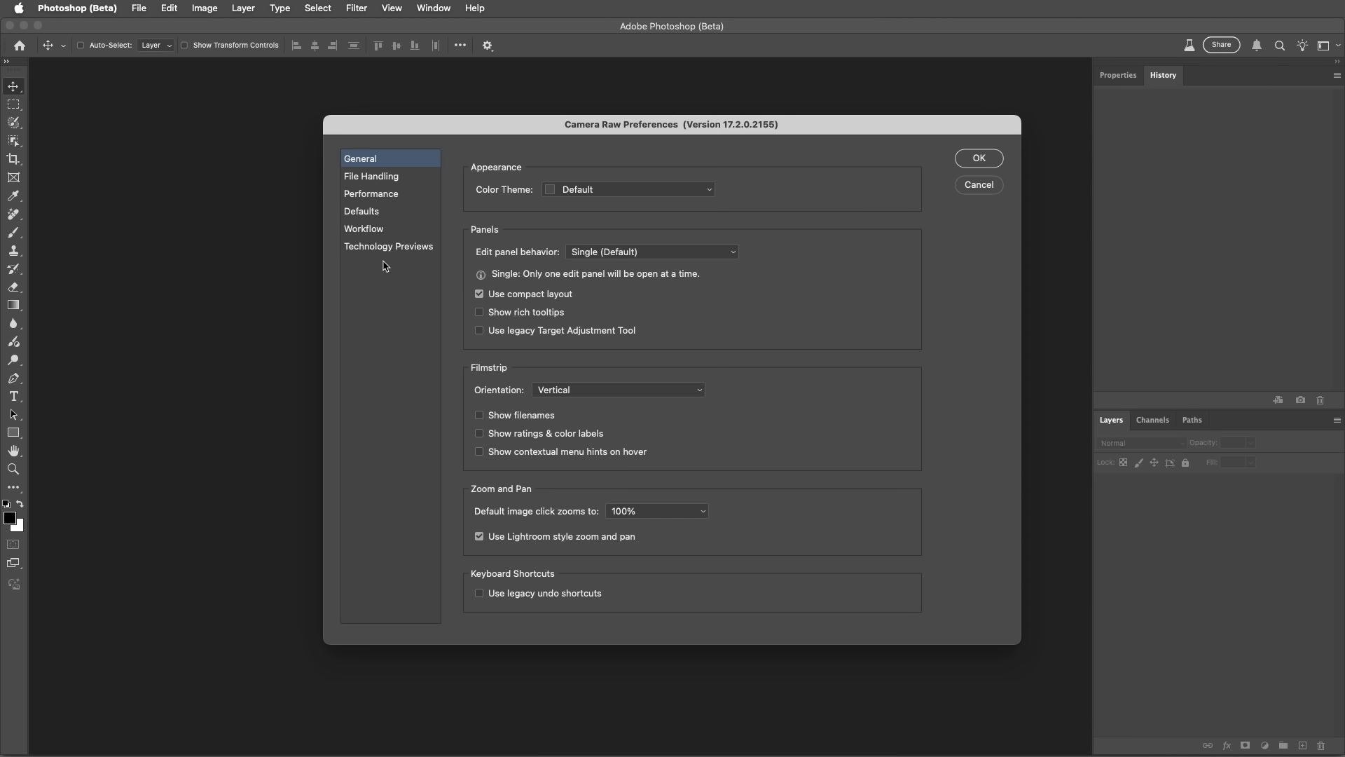
{"action": "left_click", "coordinate": [388, 247]}
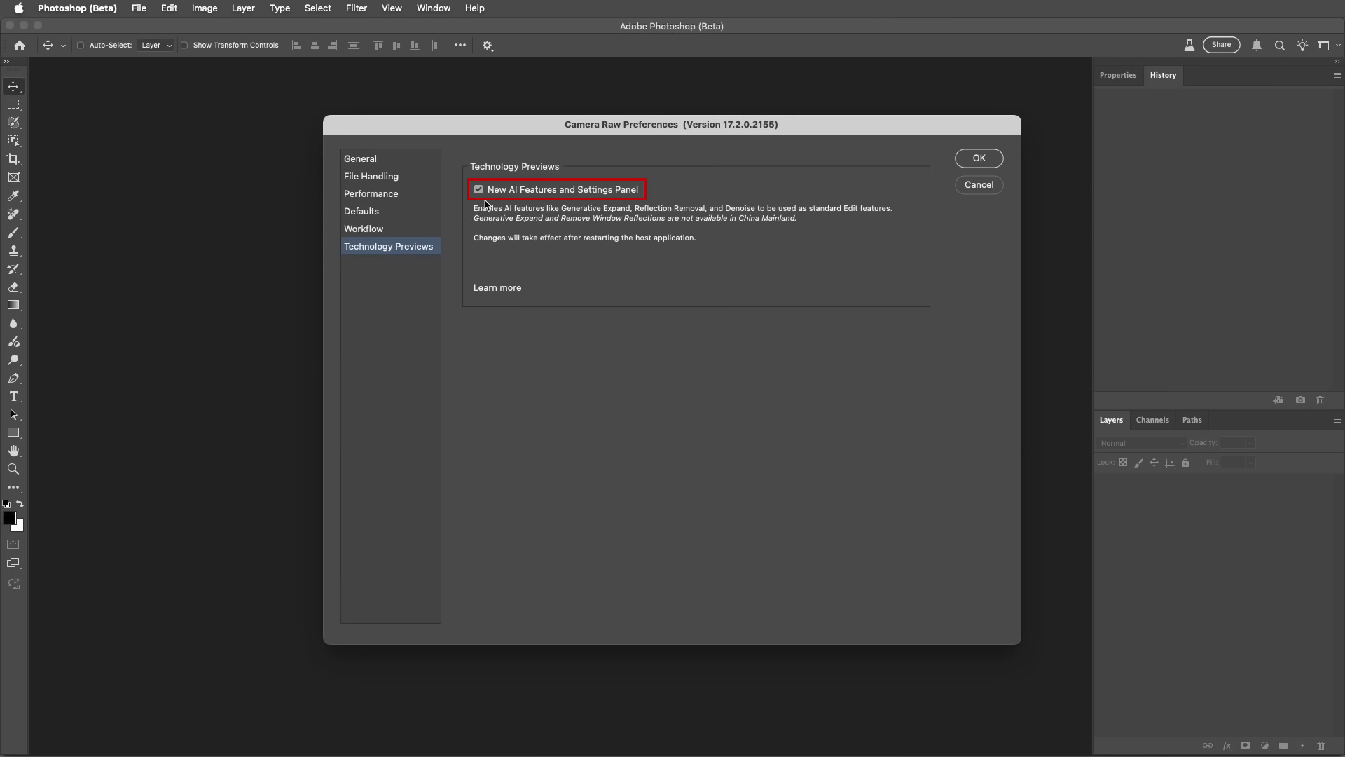
{"action": "left_click", "coordinate": [978, 159]}
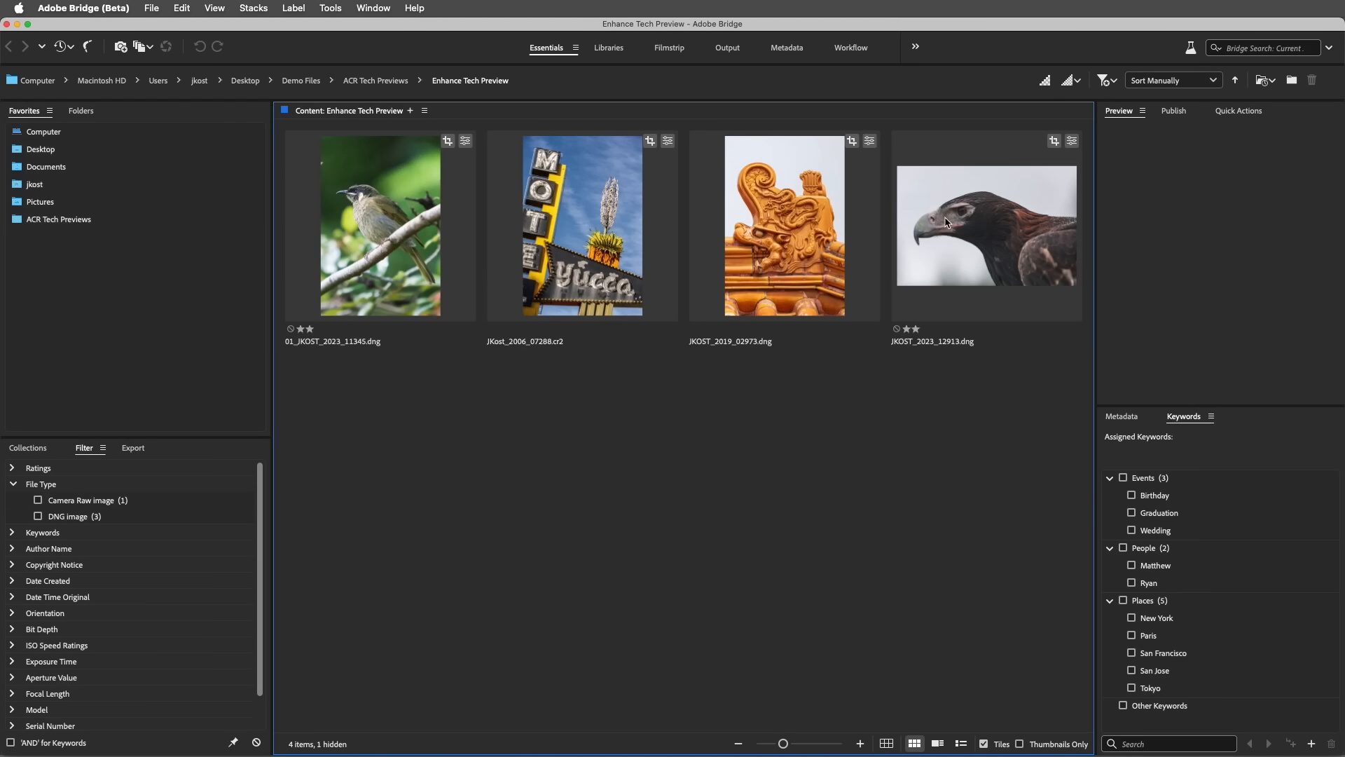
Select all four photos in Bridge and open them together in Camera Raw.
{"action": "key", "text": "cmd+a"}
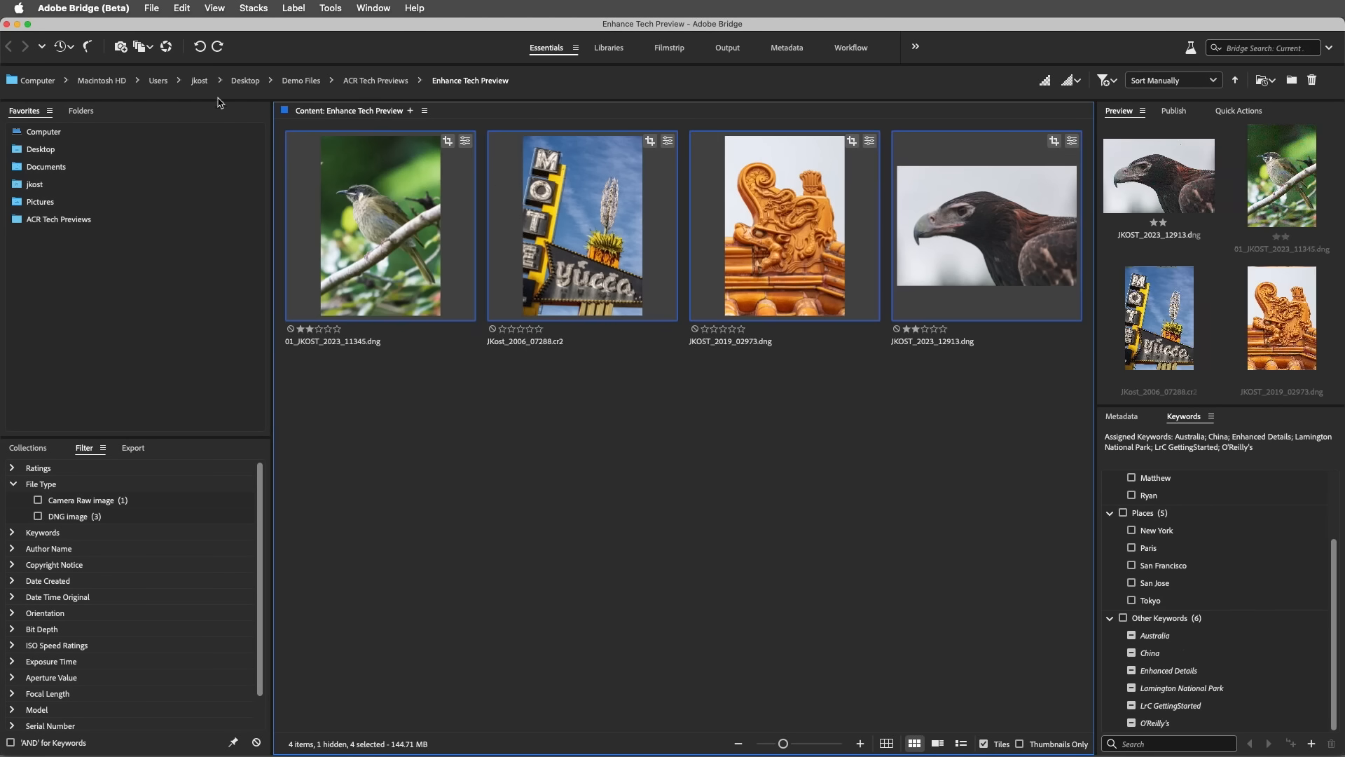
{"action": "double_click", "coordinate": [379, 225]}
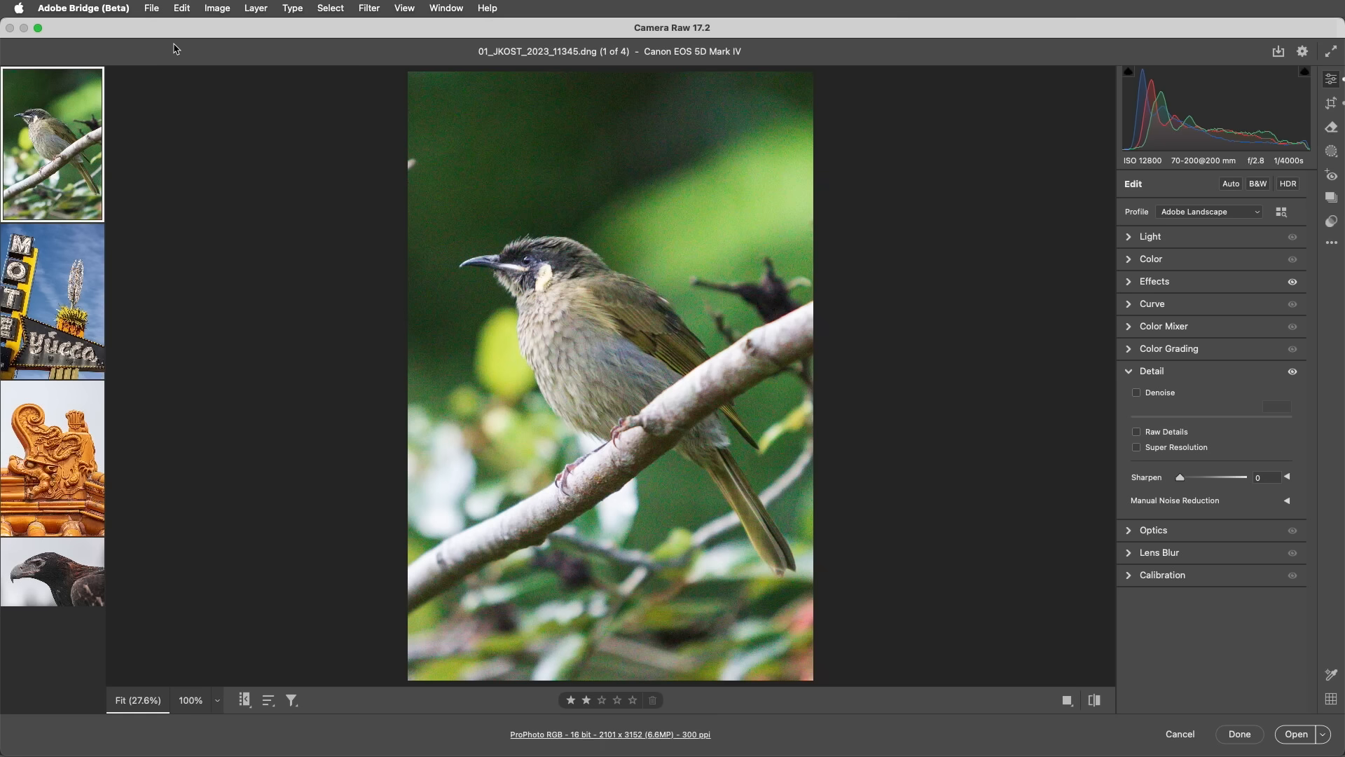
Enable Denoise on the eagle photo at amount 77 and compare against the original detail.
{"action": "left_click", "coordinate": [52, 571]}
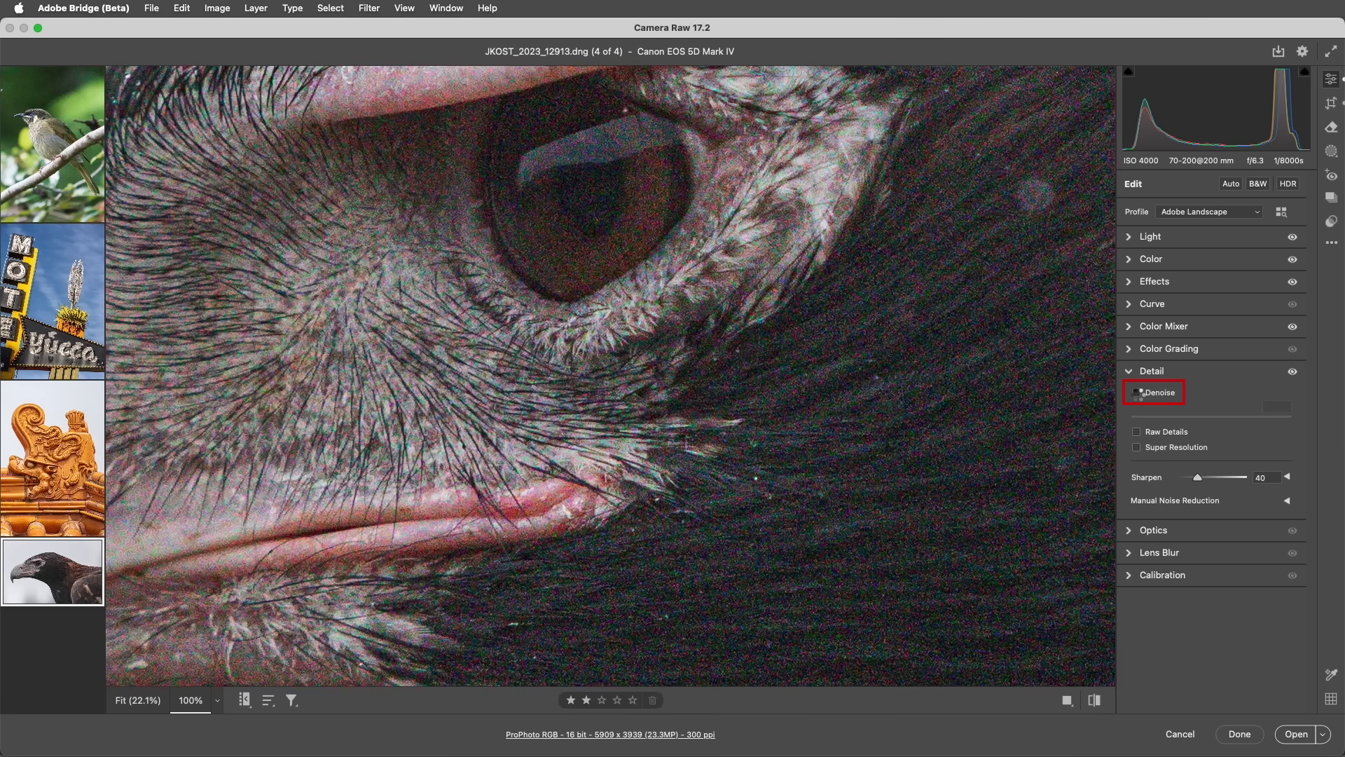
{"action": "left_click", "coordinate": [1137, 392]}
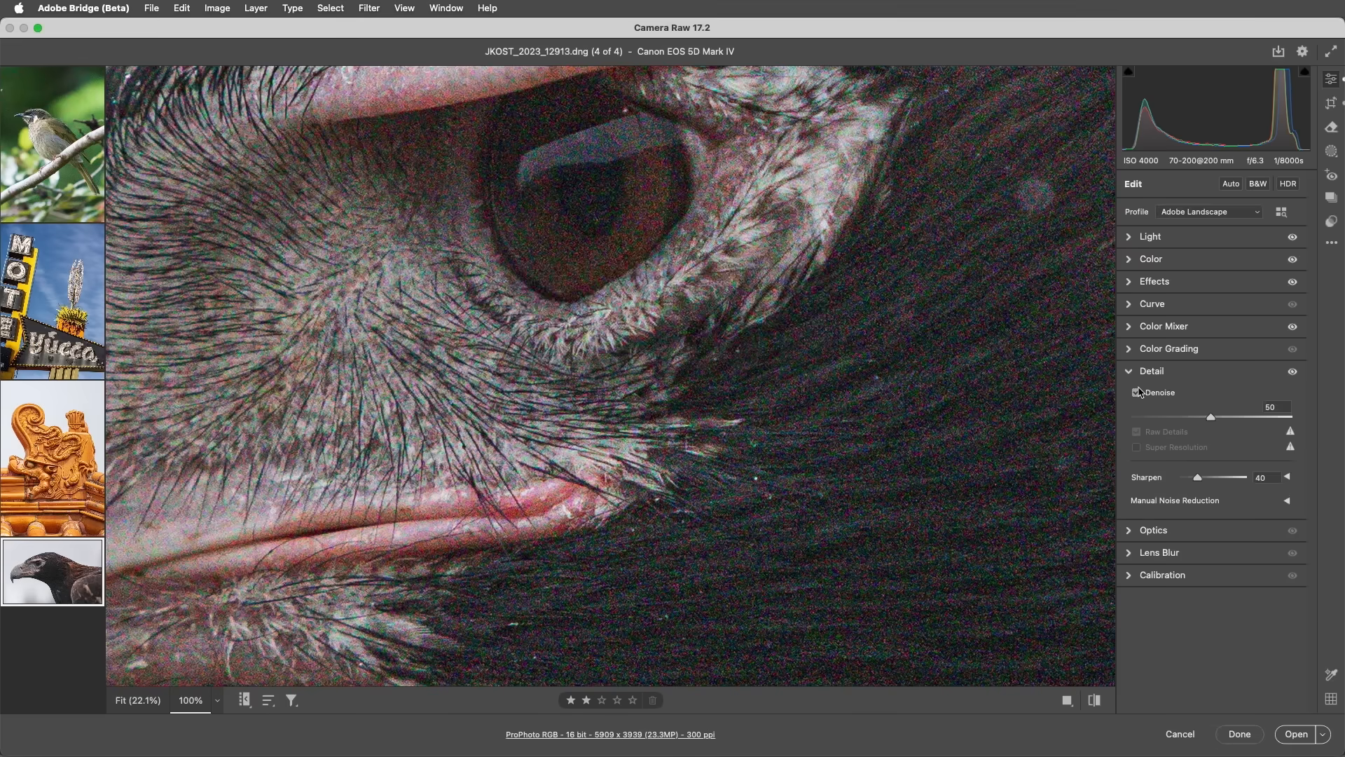
{"action": "left_click", "coordinate": [1137, 392]}
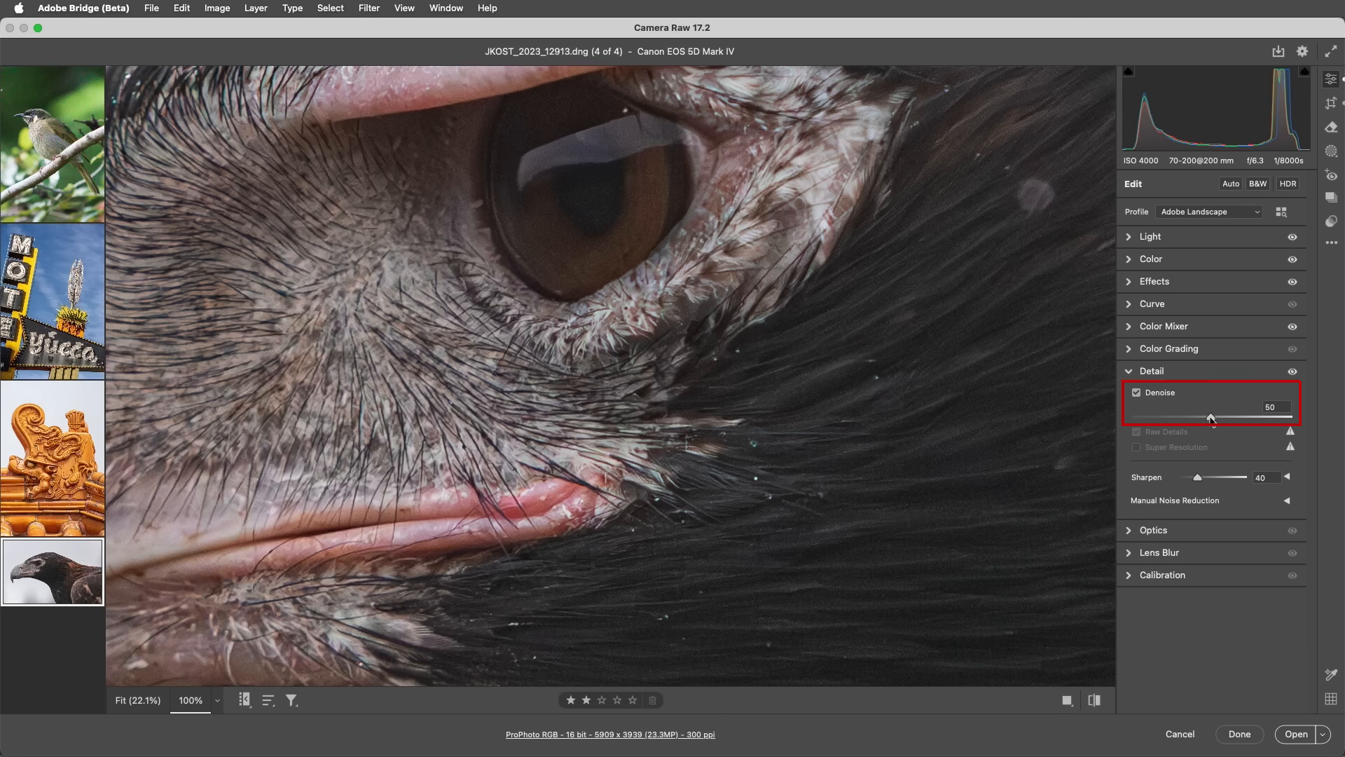
{"action": "left_click_drag", "start_coordinate": [1210, 419], "coordinate": [1173, 419]}
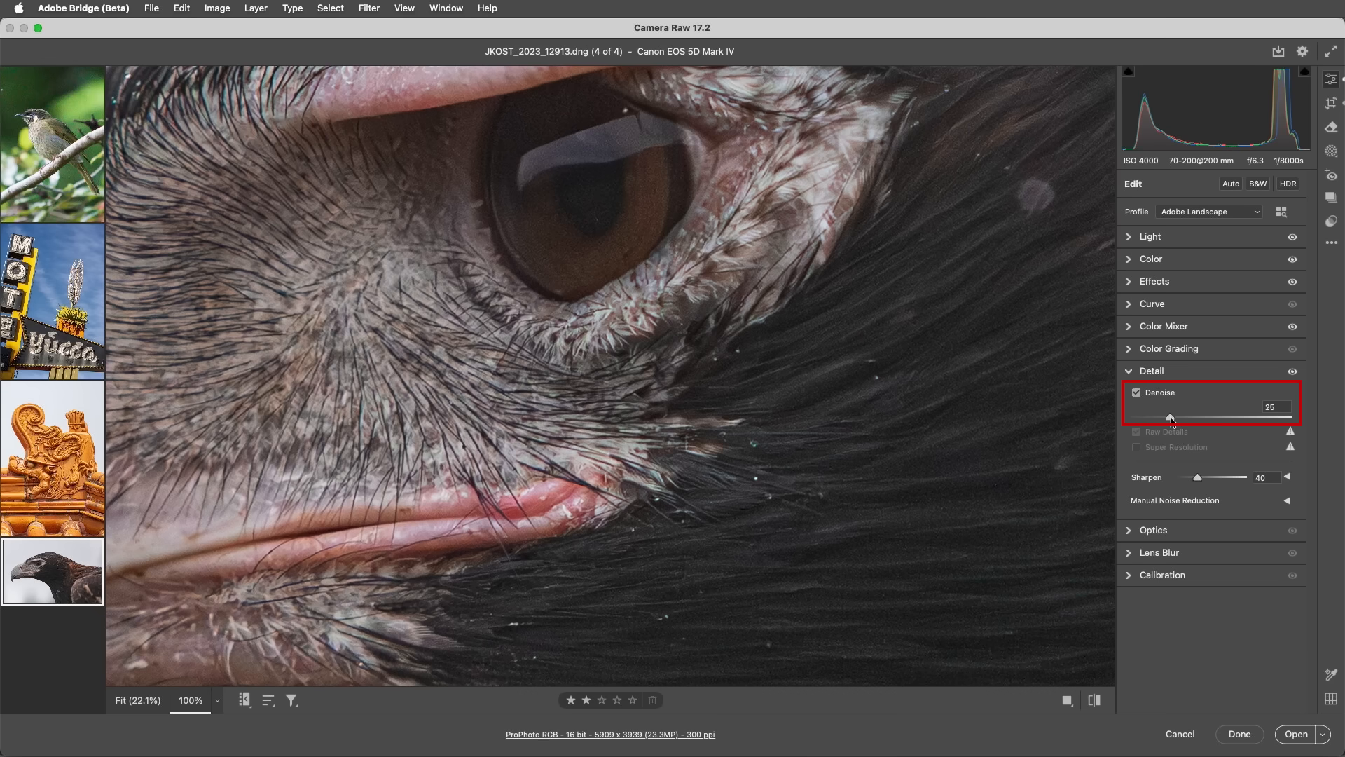
{"action": "left_click_drag", "start_coordinate": [1171, 418], "coordinate": [1253, 417]}
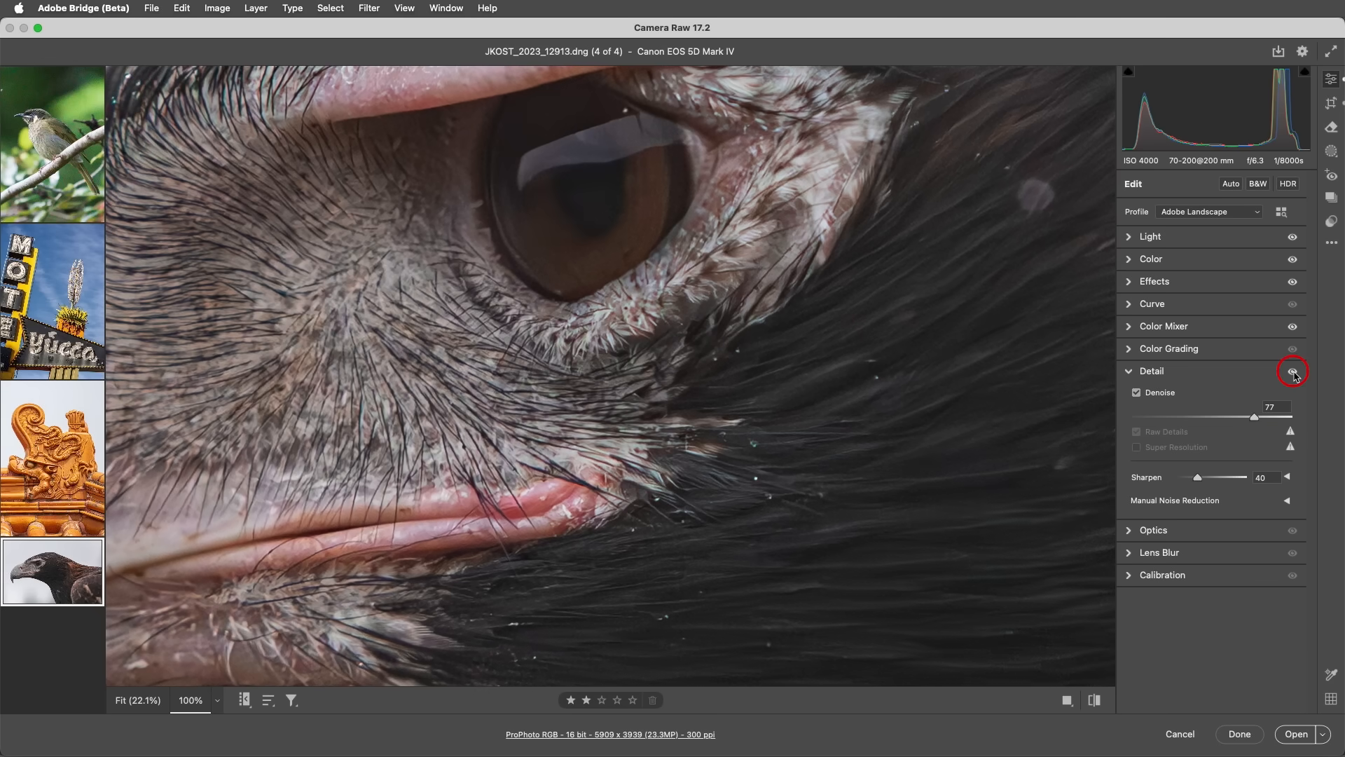
{"action": "left_click", "coordinate": [1294, 370]}
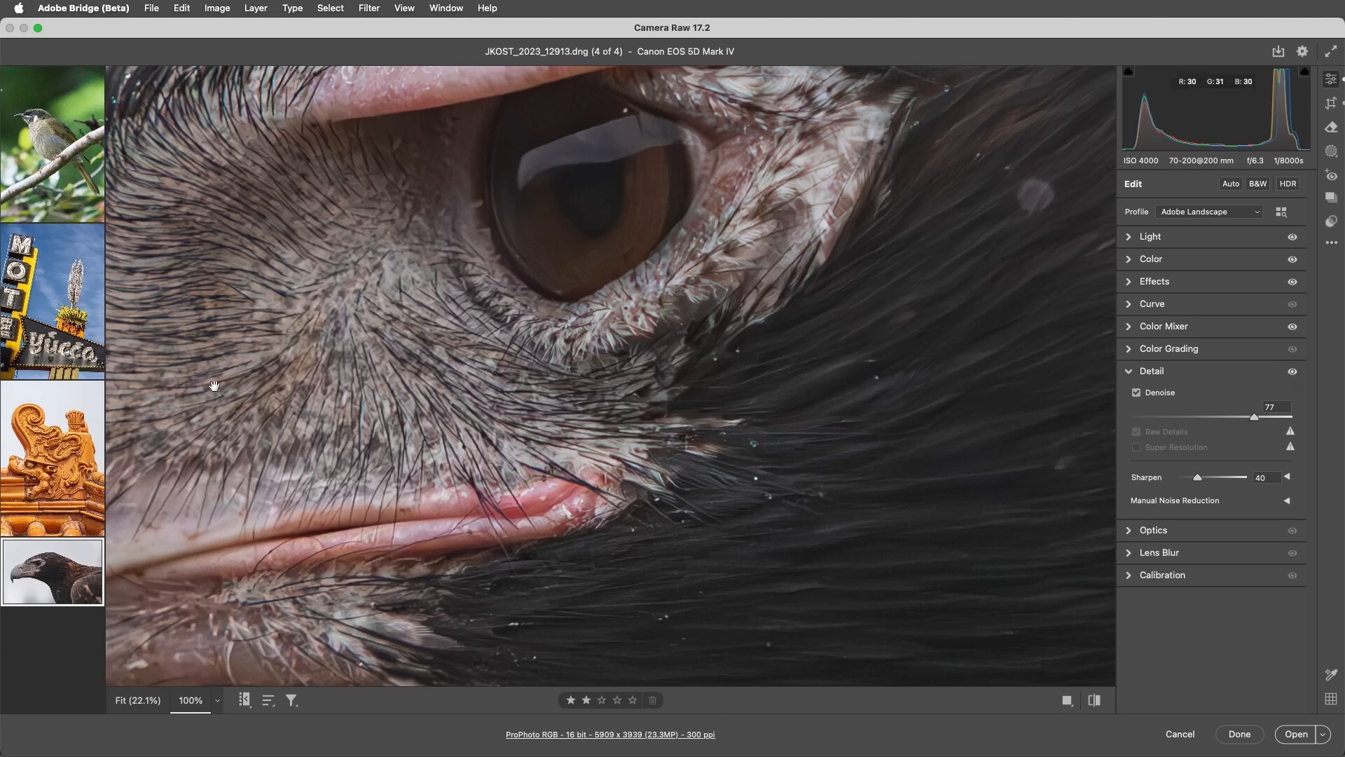
Enable Raw Details on the motel sign photo, compare before/after, and select the carved dragon photo.
{"action": "left_click", "coordinate": [52, 300]}
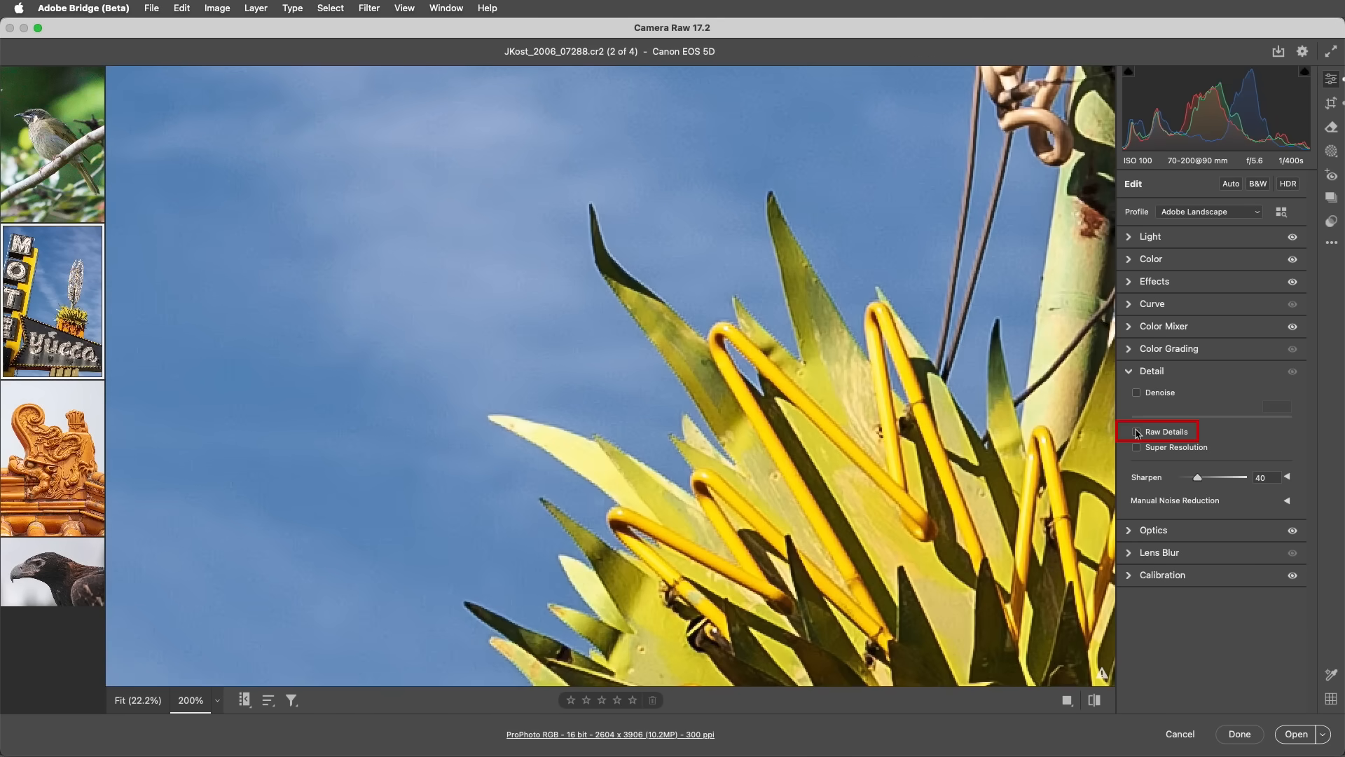
{"action": "left_click", "coordinate": [1136, 430]}
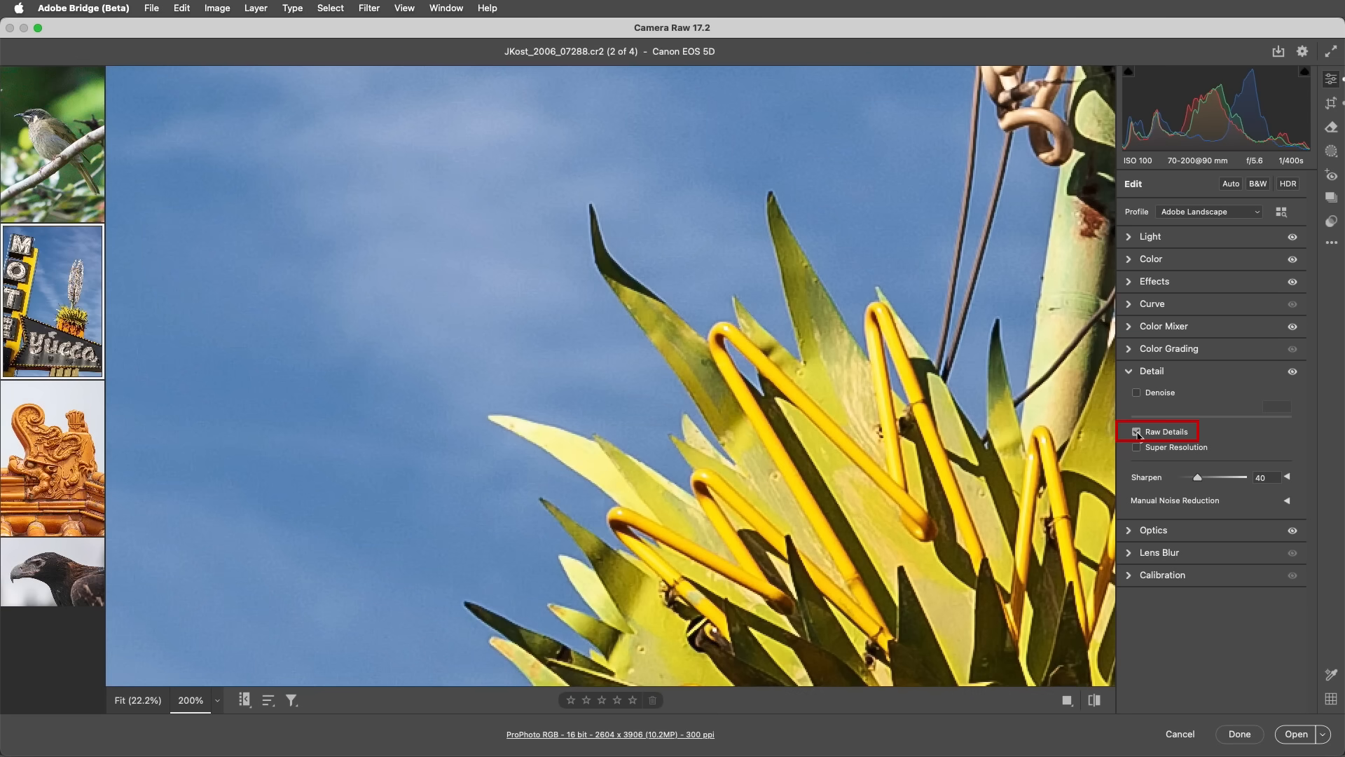
{"action": "left_click", "coordinate": [1136, 430]}
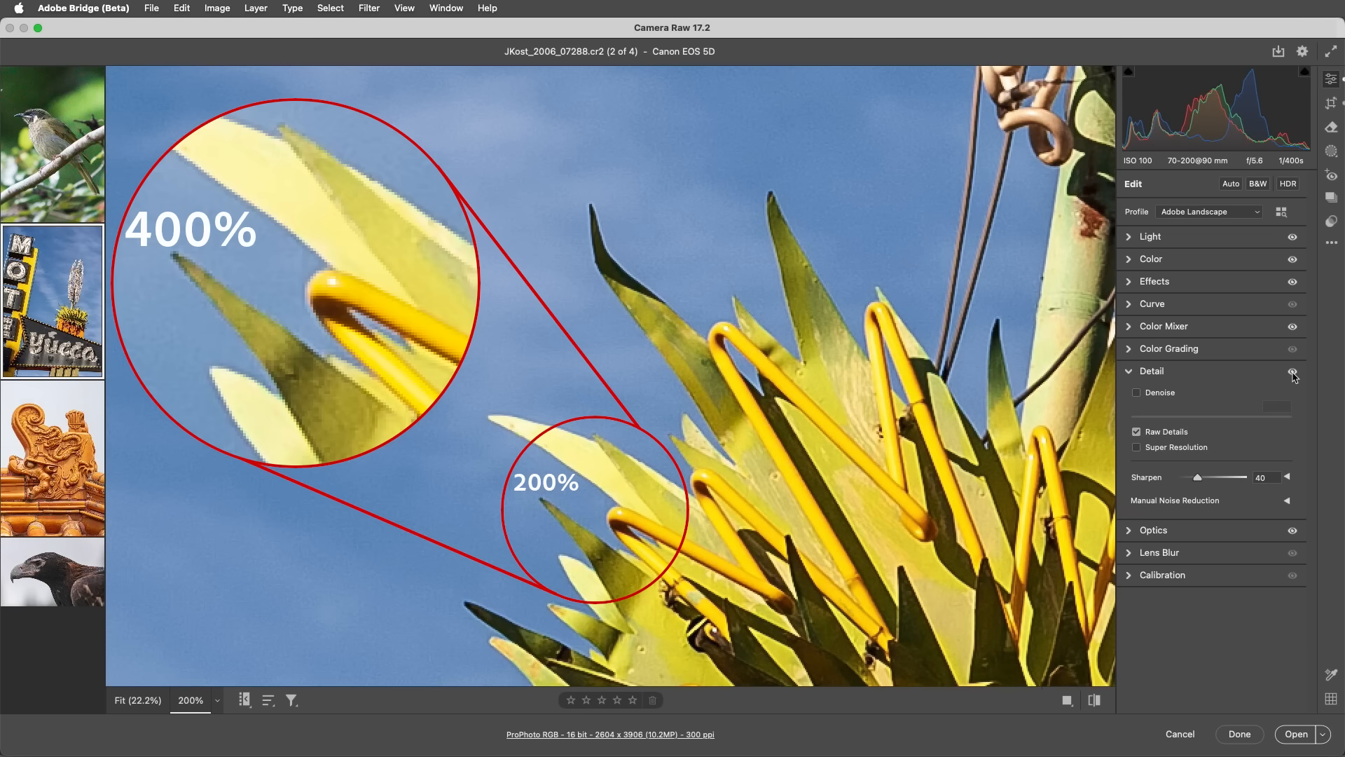
{"action": "left_click", "coordinate": [1293, 373]}
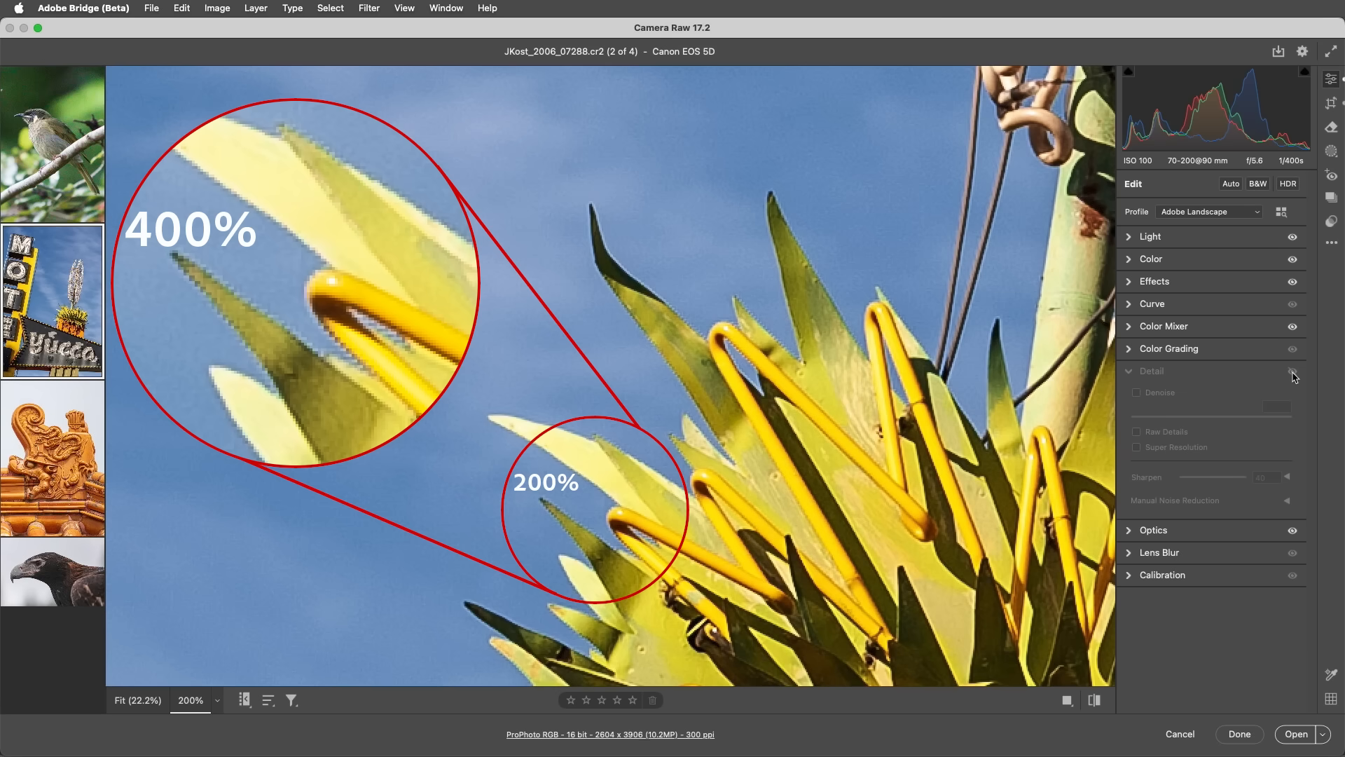
{"action": "left_click", "coordinate": [1136, 432]}
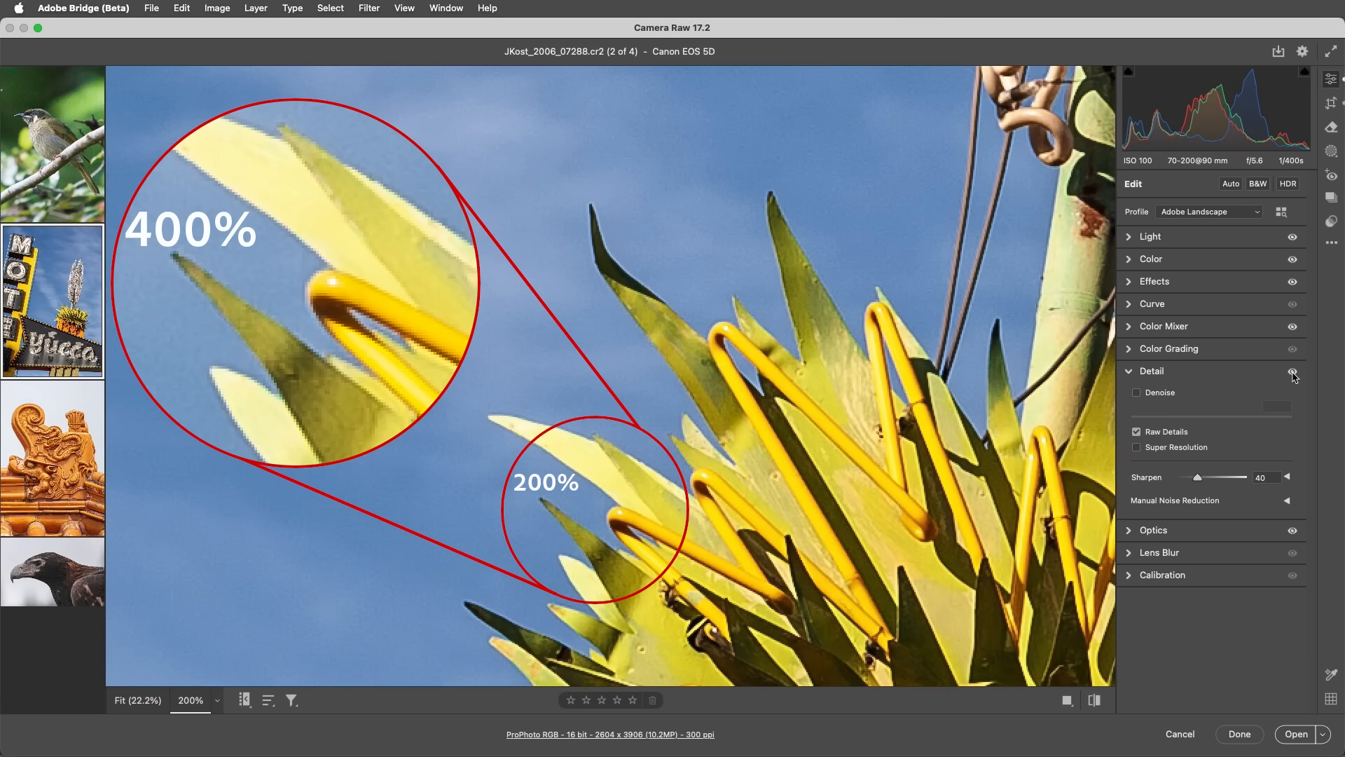
{"action": "left_click", "coordinate": [1294, 373]}
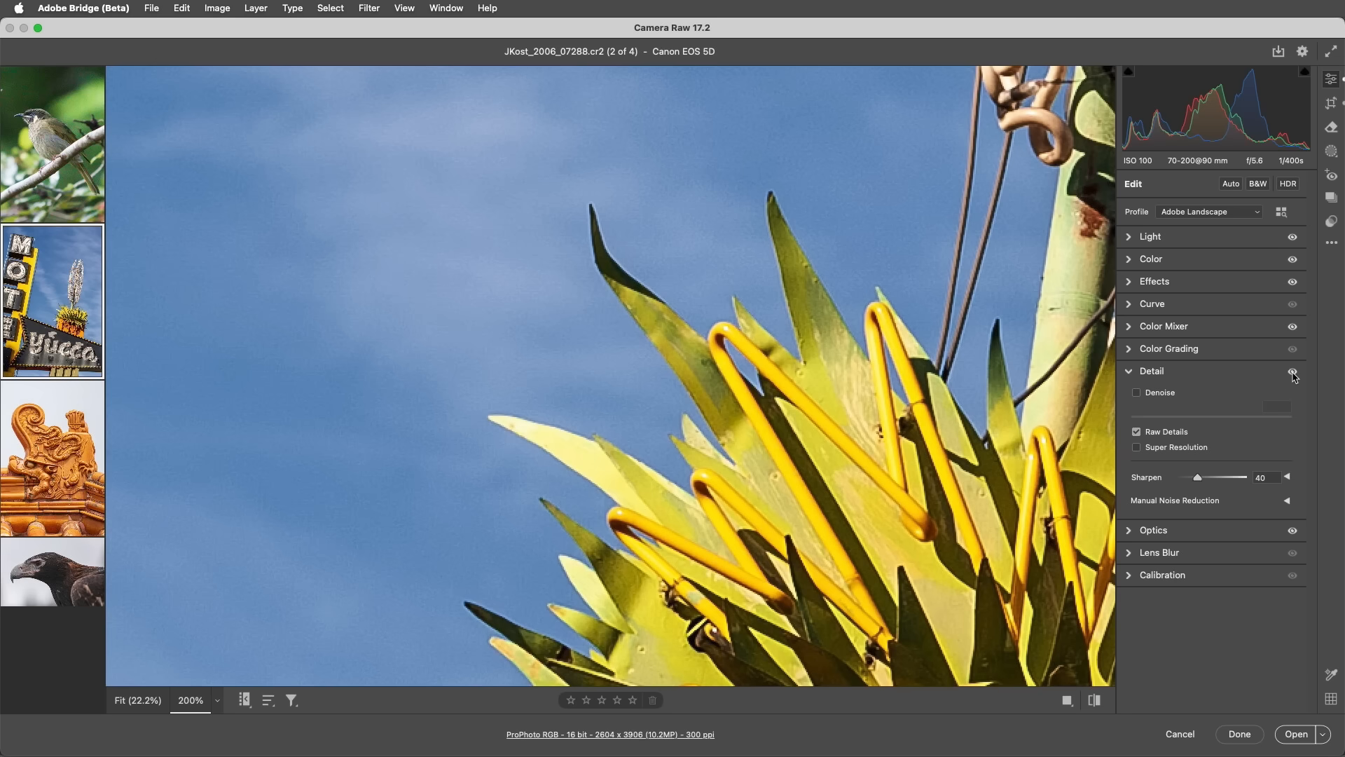
{"action": "mouse_move", "coordinate": [276, 455]}
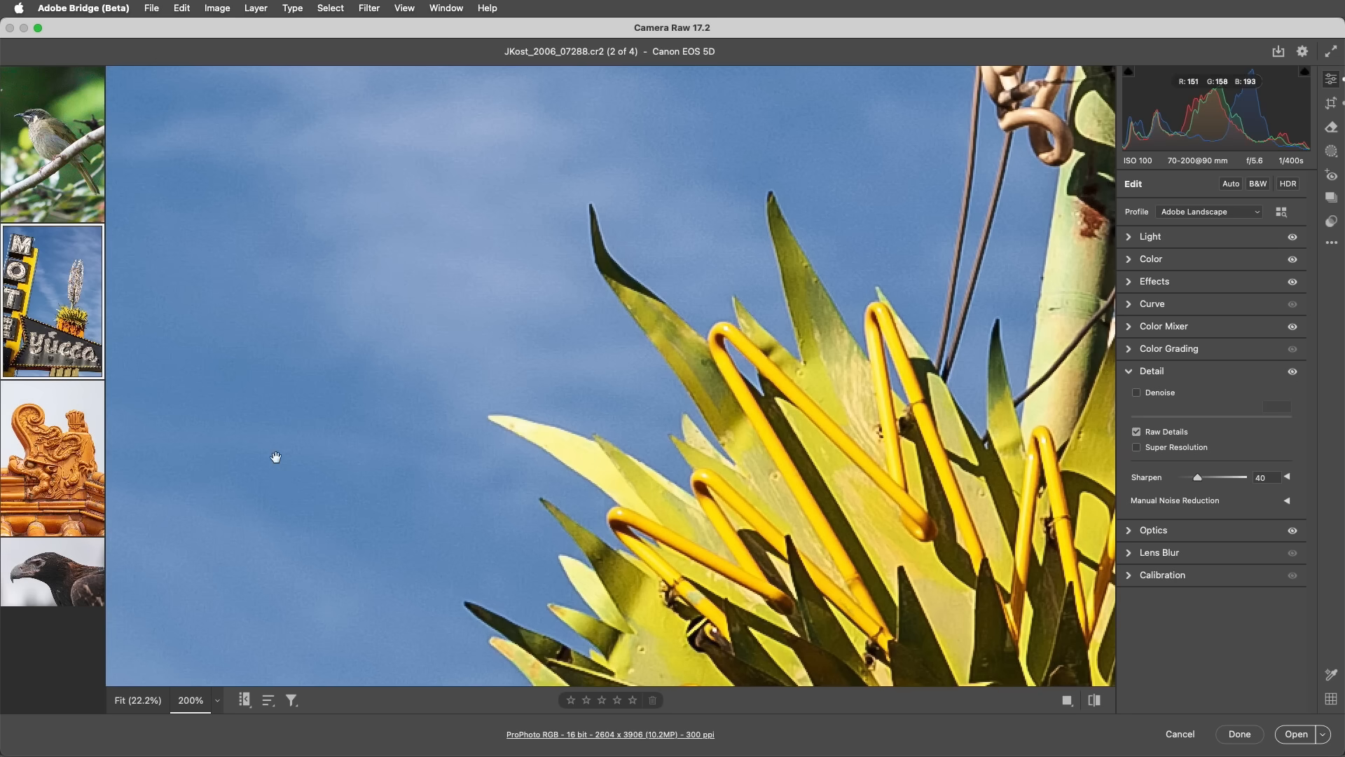
{"action": "left_click", "coordinate": [52, 458]}
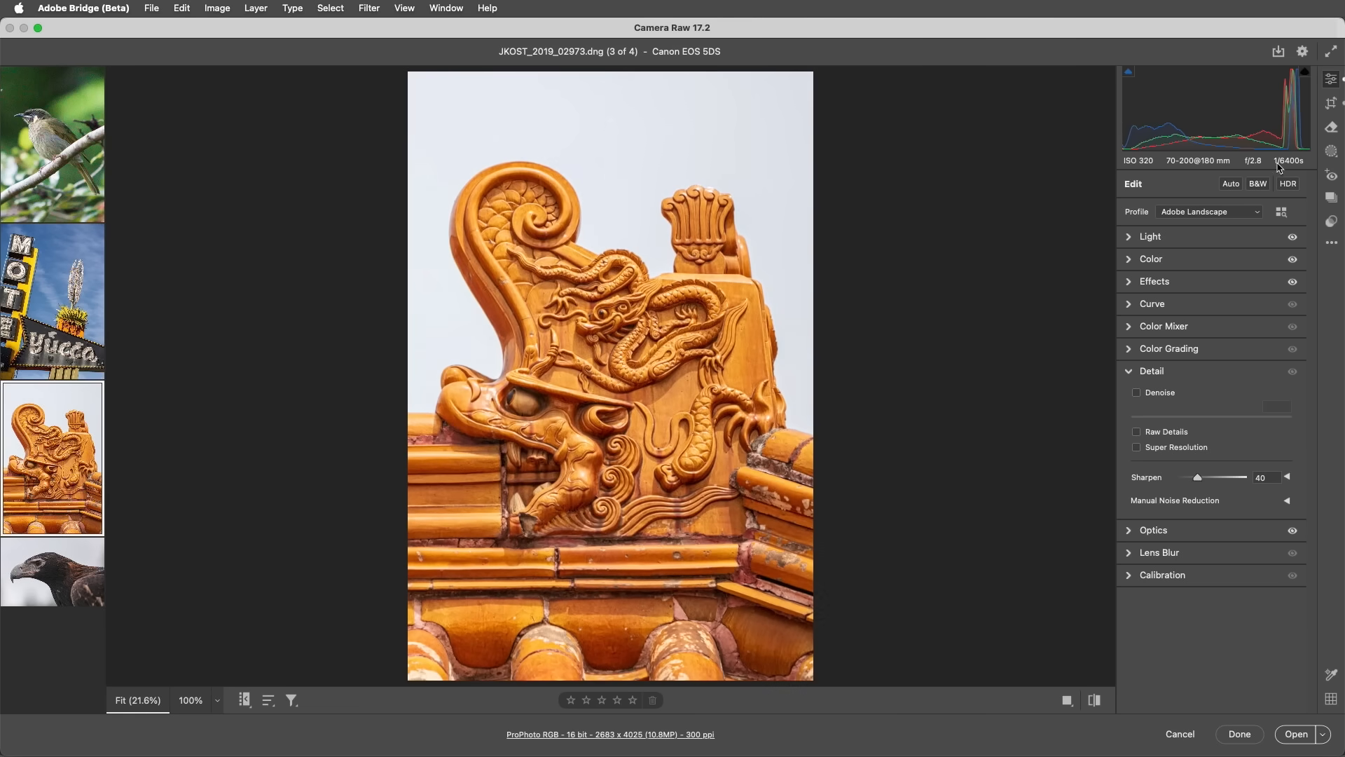
Enable Super Resolution on the dragon ornament photo and verify the 5366 × 8049 size in Crop.
{"action": "left_click", "coordinate": [1331, 105]}
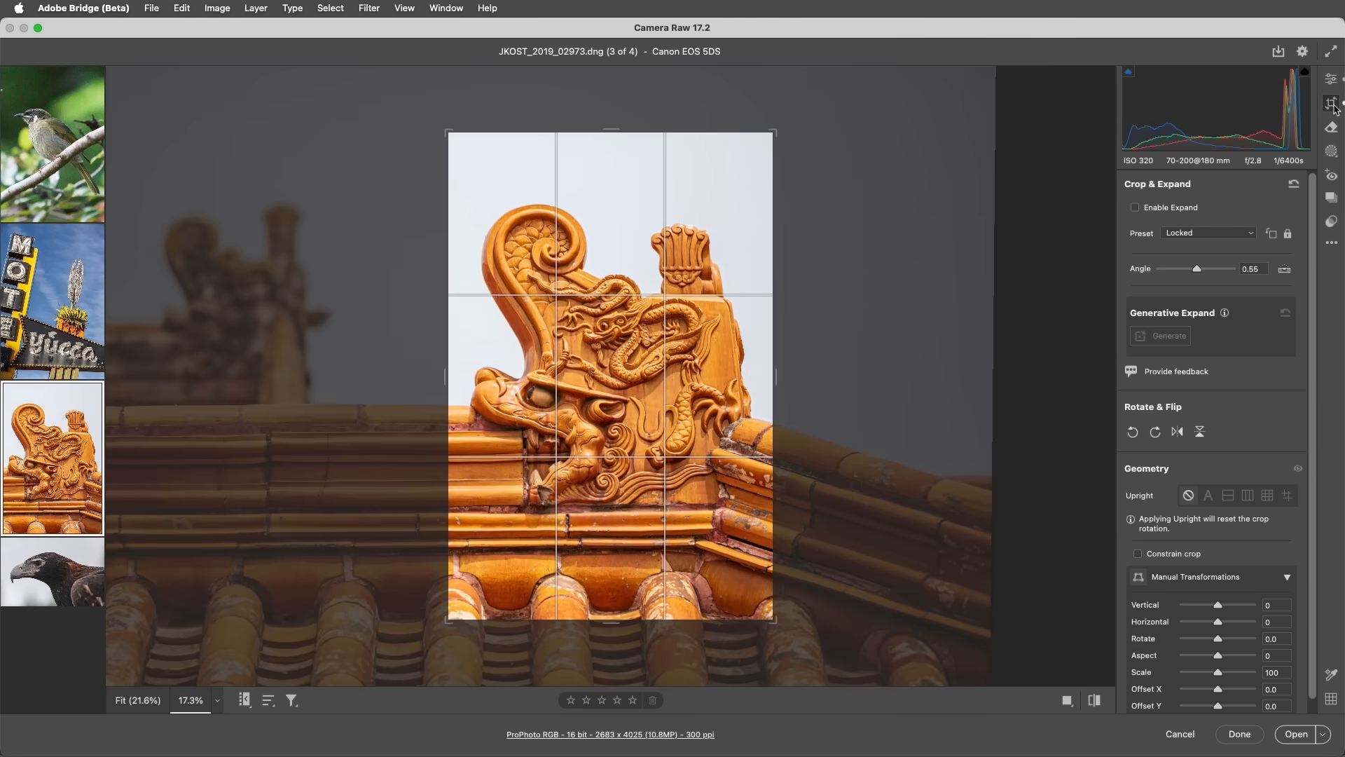
{"action": "left_click", "coordinate": [1331, 78]}
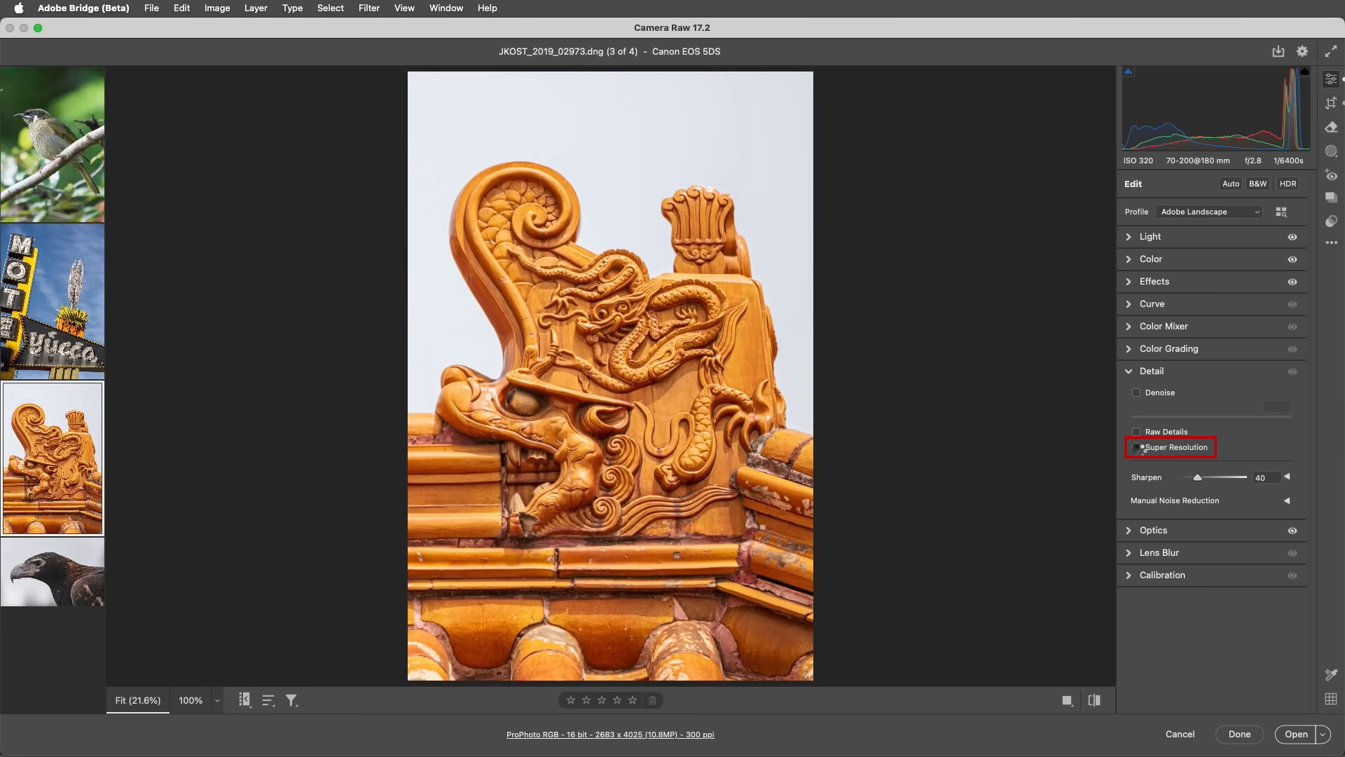
{"action": "left_click", "coordinate": [1136, 447]}
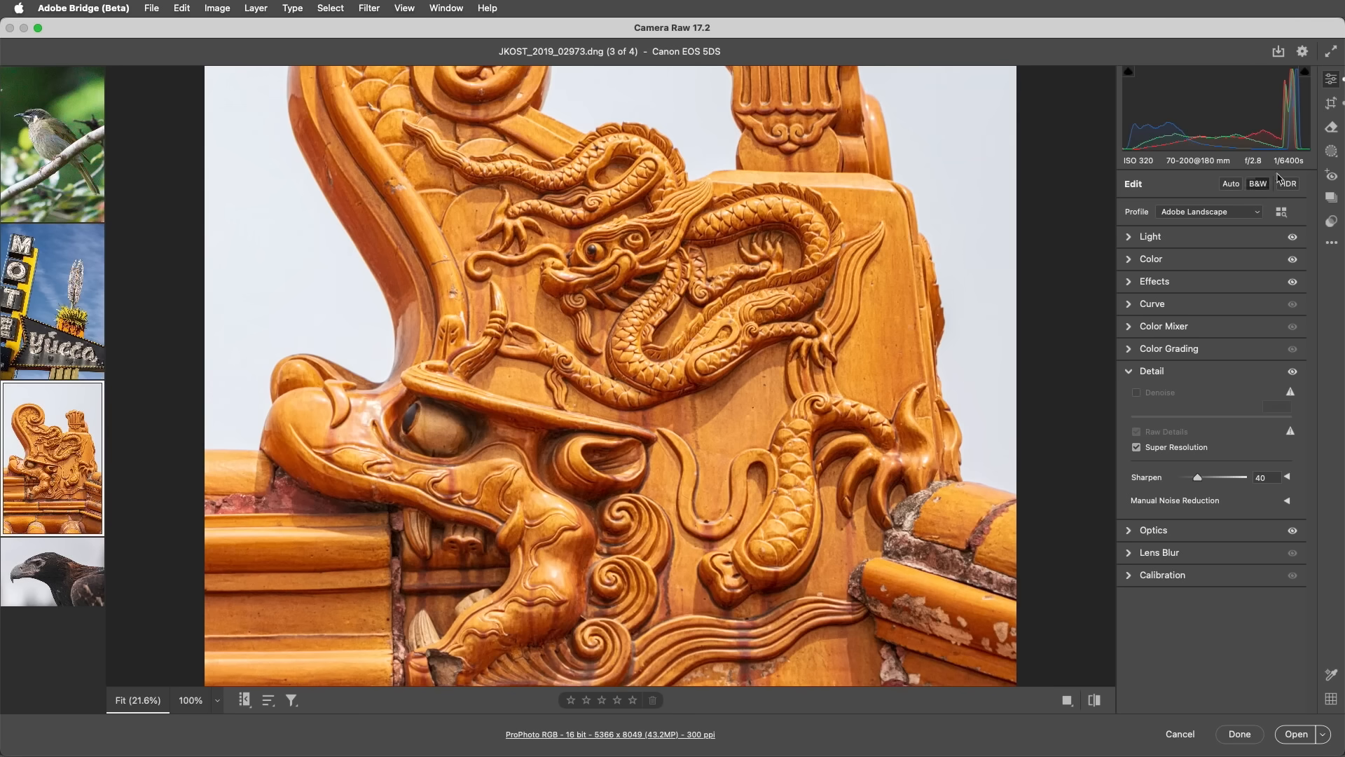
{"action": "left_click", "coordinate": [1332, 105]}
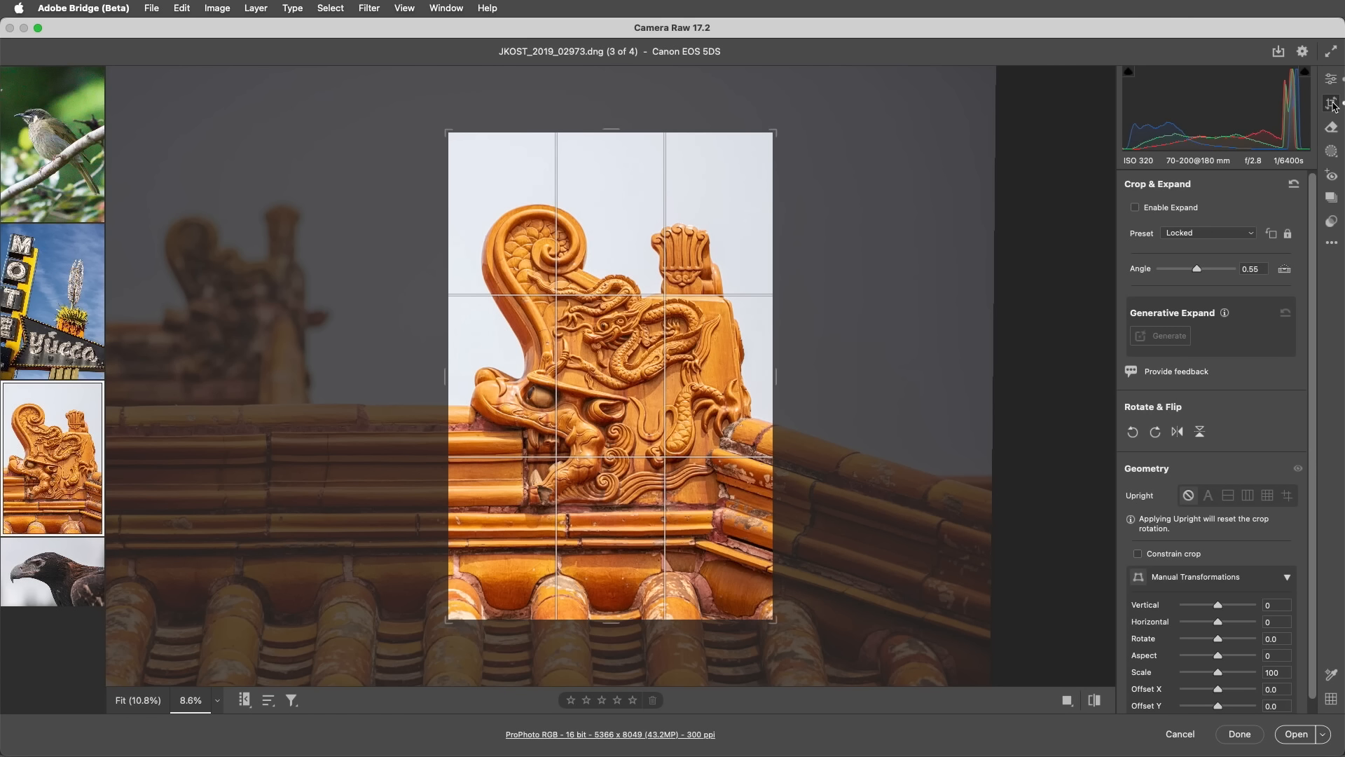
{"action": "left_click", "coordinate": [1331, 79]}
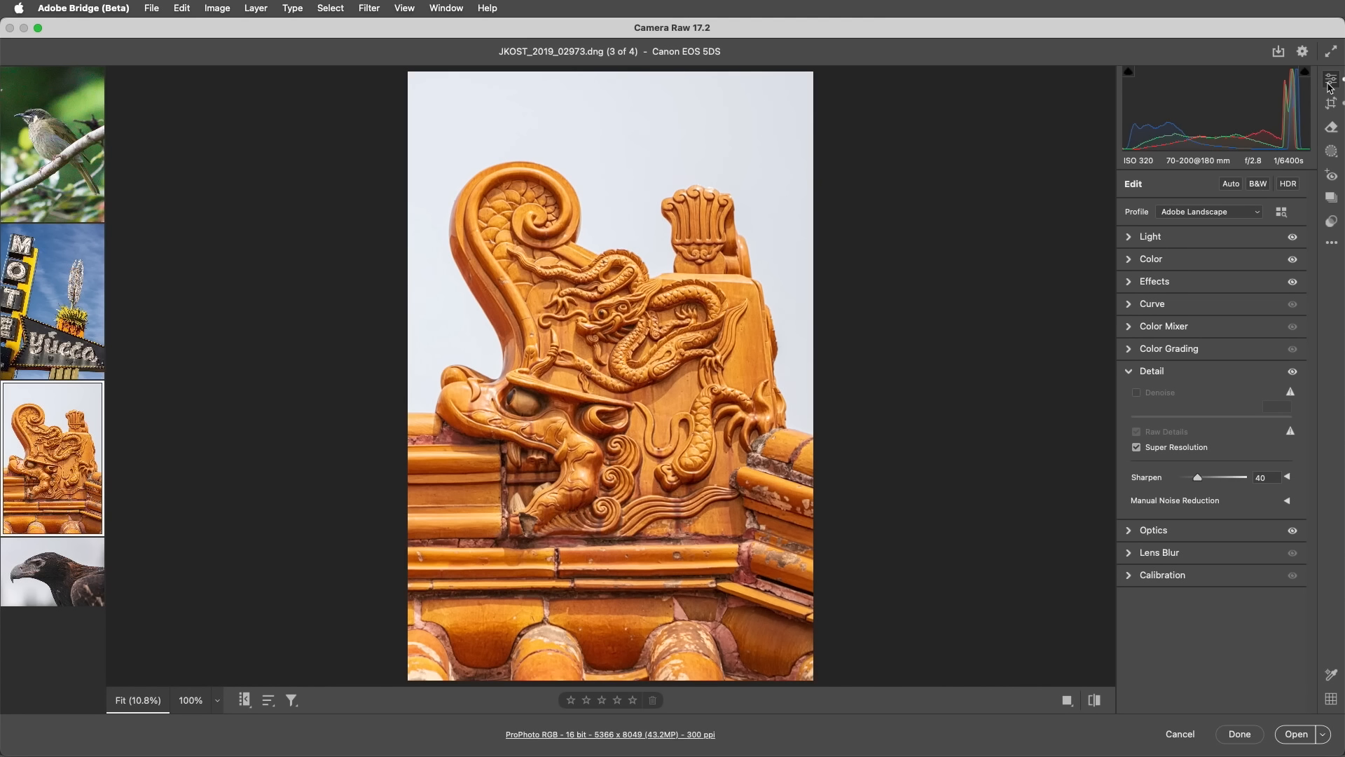
{"action": "mouse_move", "coordinate": [1329, 87]}
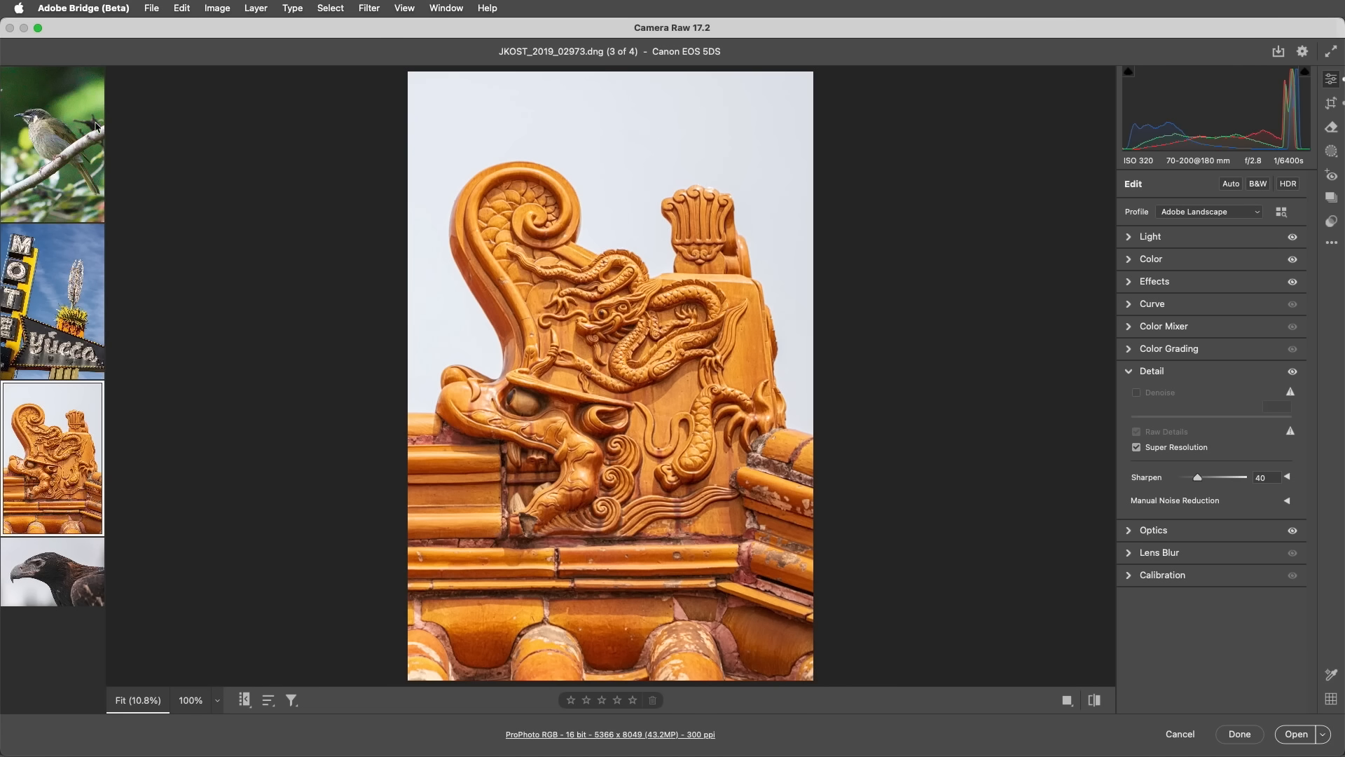
Enable Denoise on the noisy bird DNG photo.
{"action": "left_click", "coordinate": [52, 144]}
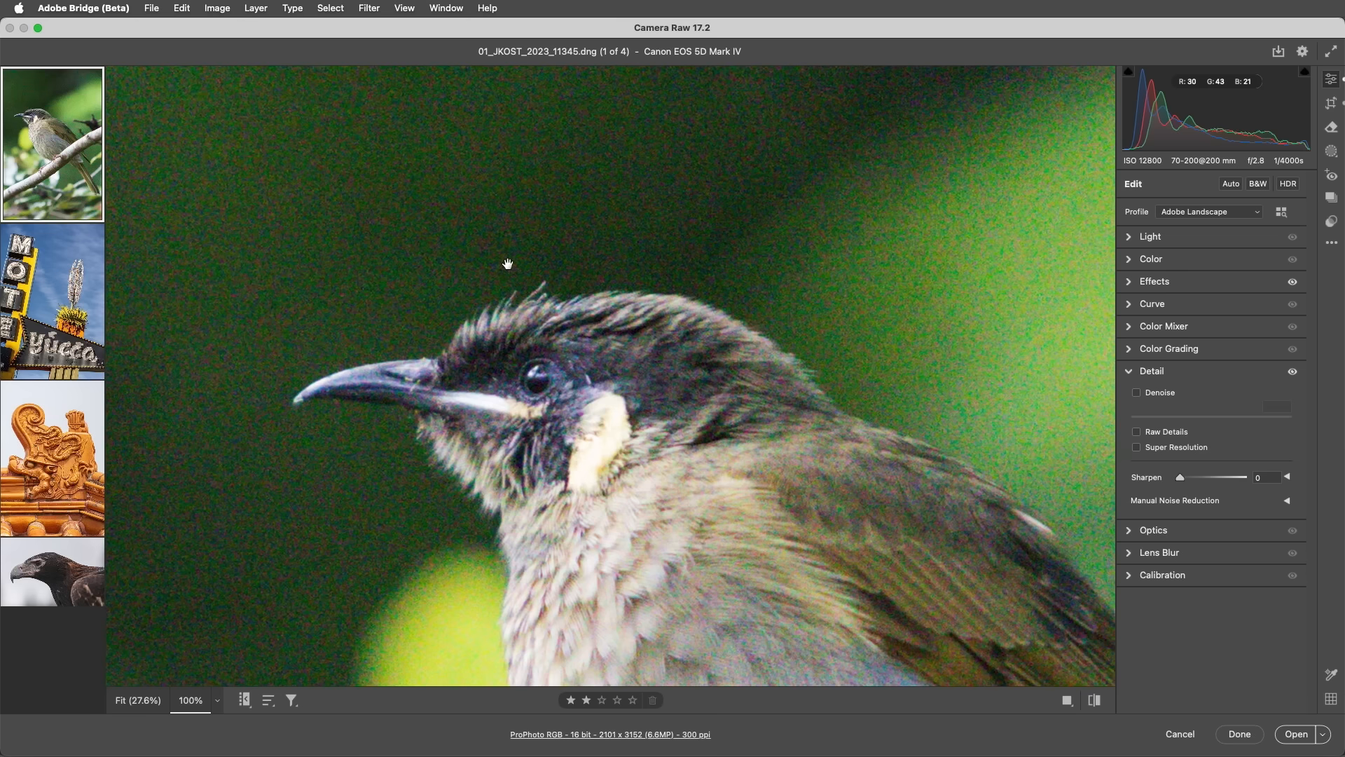
{"action": "left_click", "coordinate": [1137, 392]}
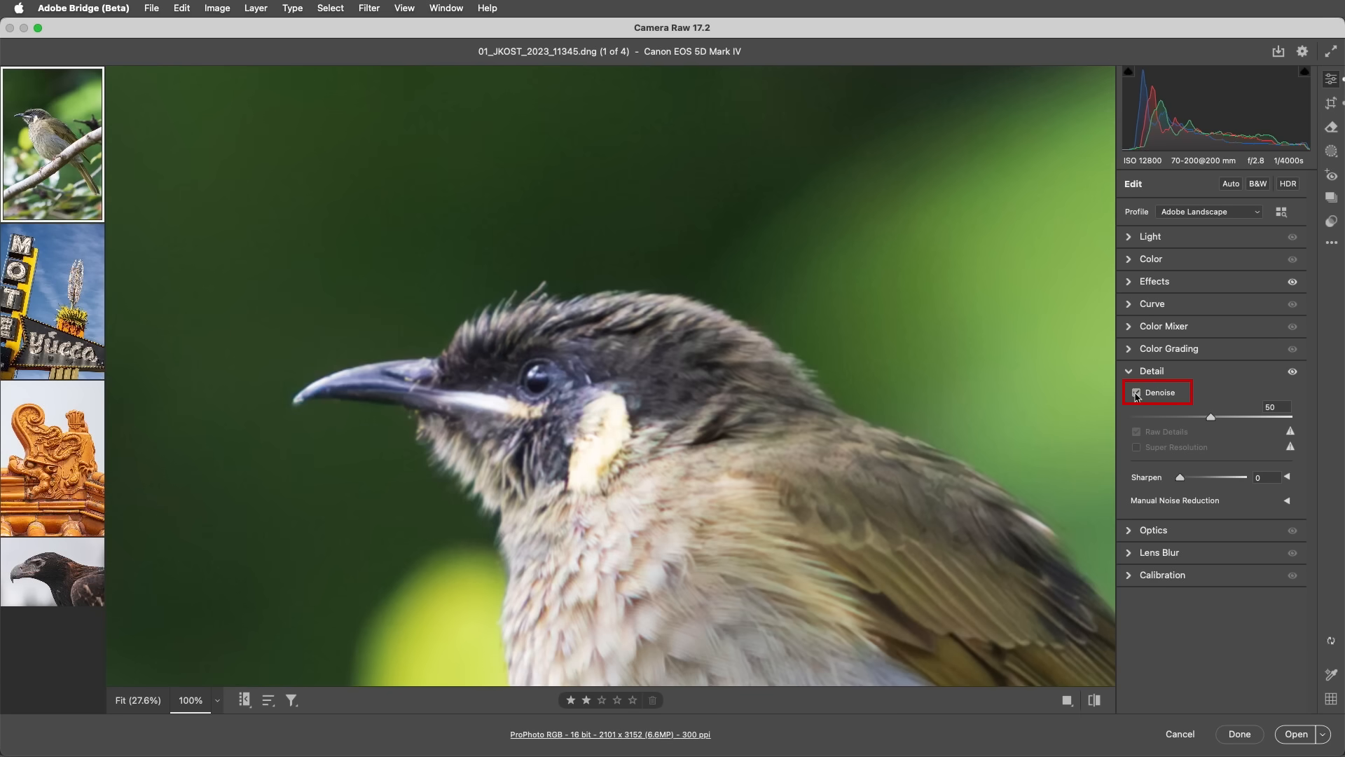
{"action": "left_click", "coordinate": [1137, 392]}
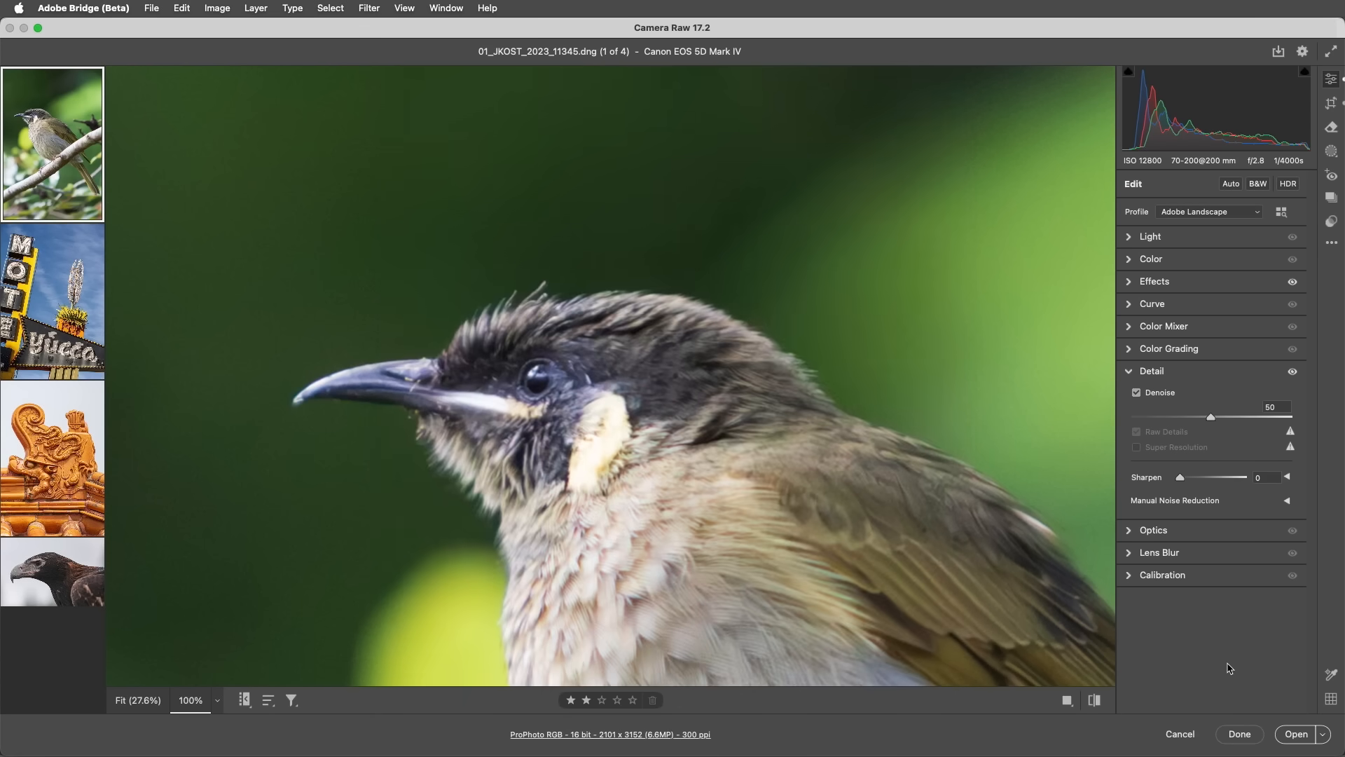
Finish in Camera Raw, open the bird TIFF from Bridge and enable Super Resolution at 4202 × 6304.
{"action": "left_click", "coordinate": [1237, 733]}
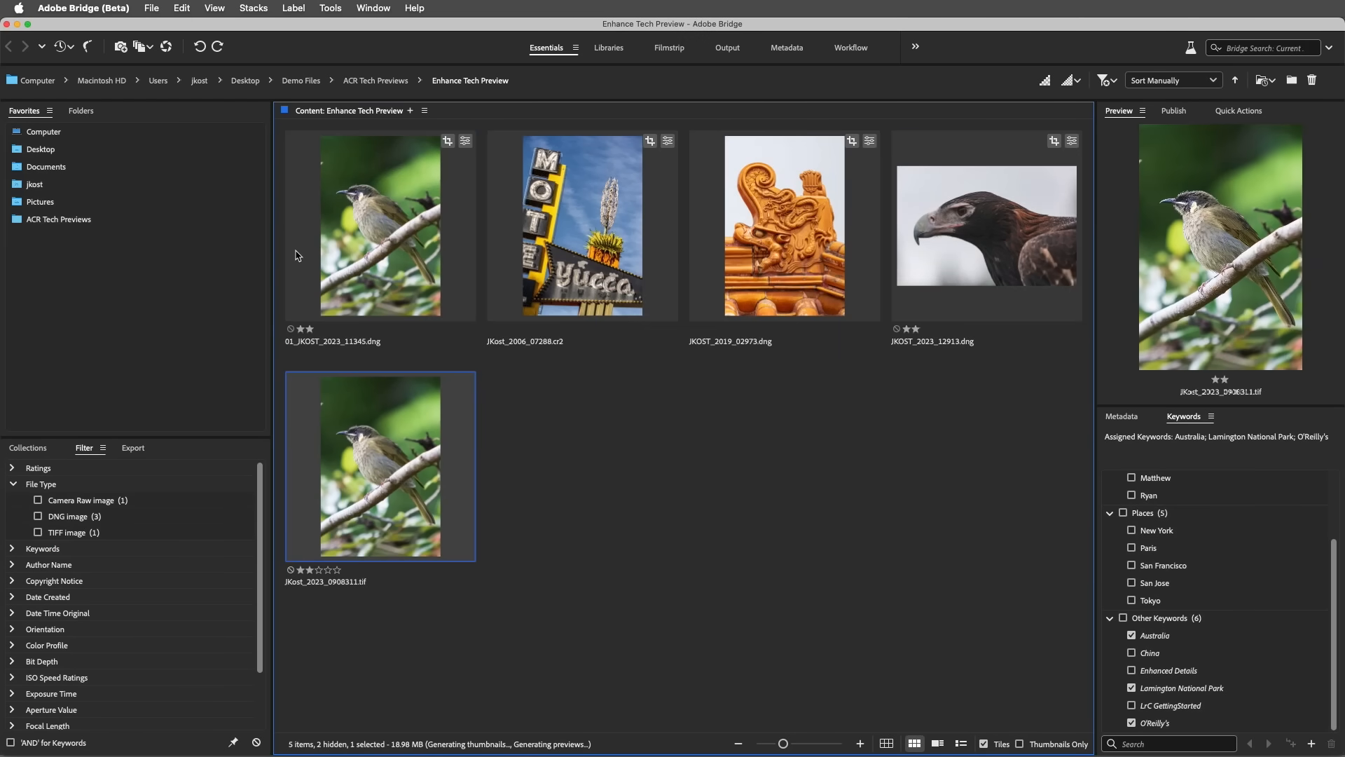
{"action": "double_click", "coordinate": [379, 465]}
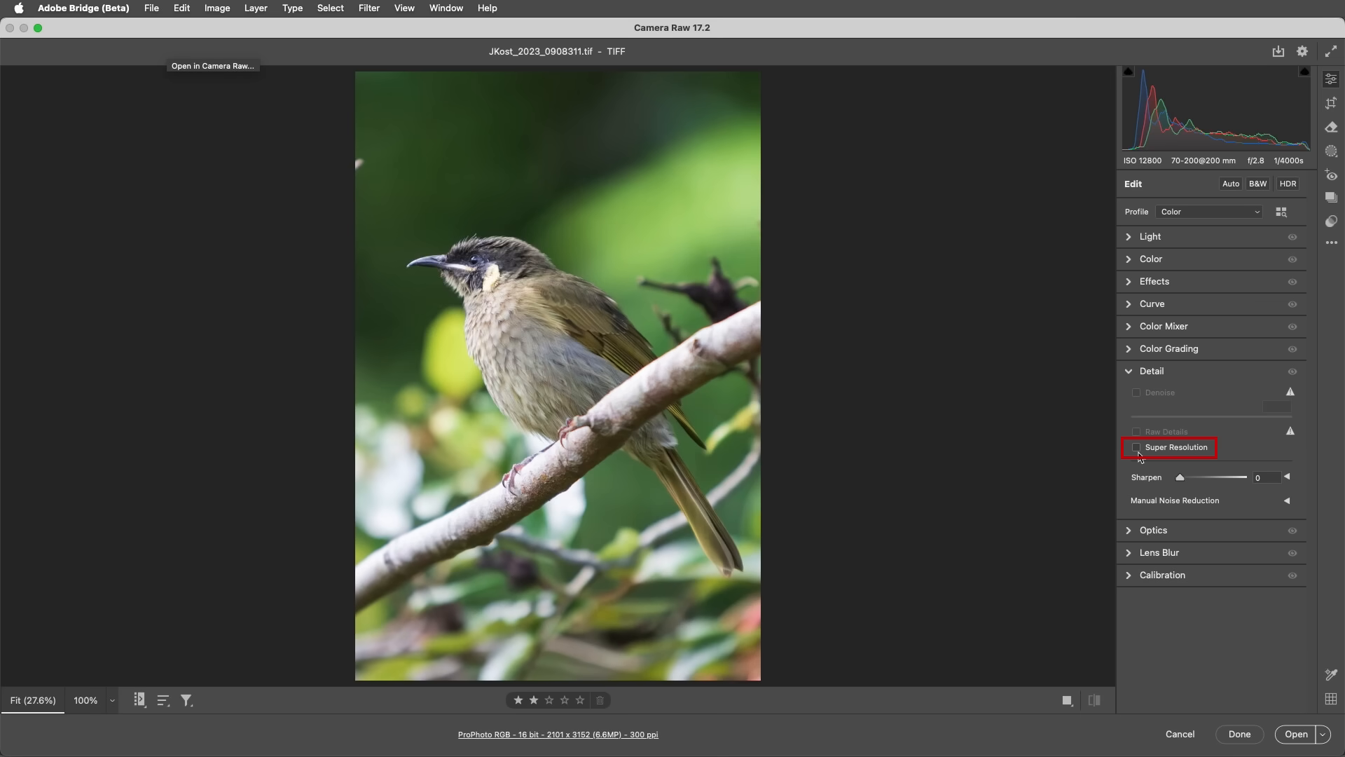
{"action": "left_click", "coordinate": [1136, 447]}
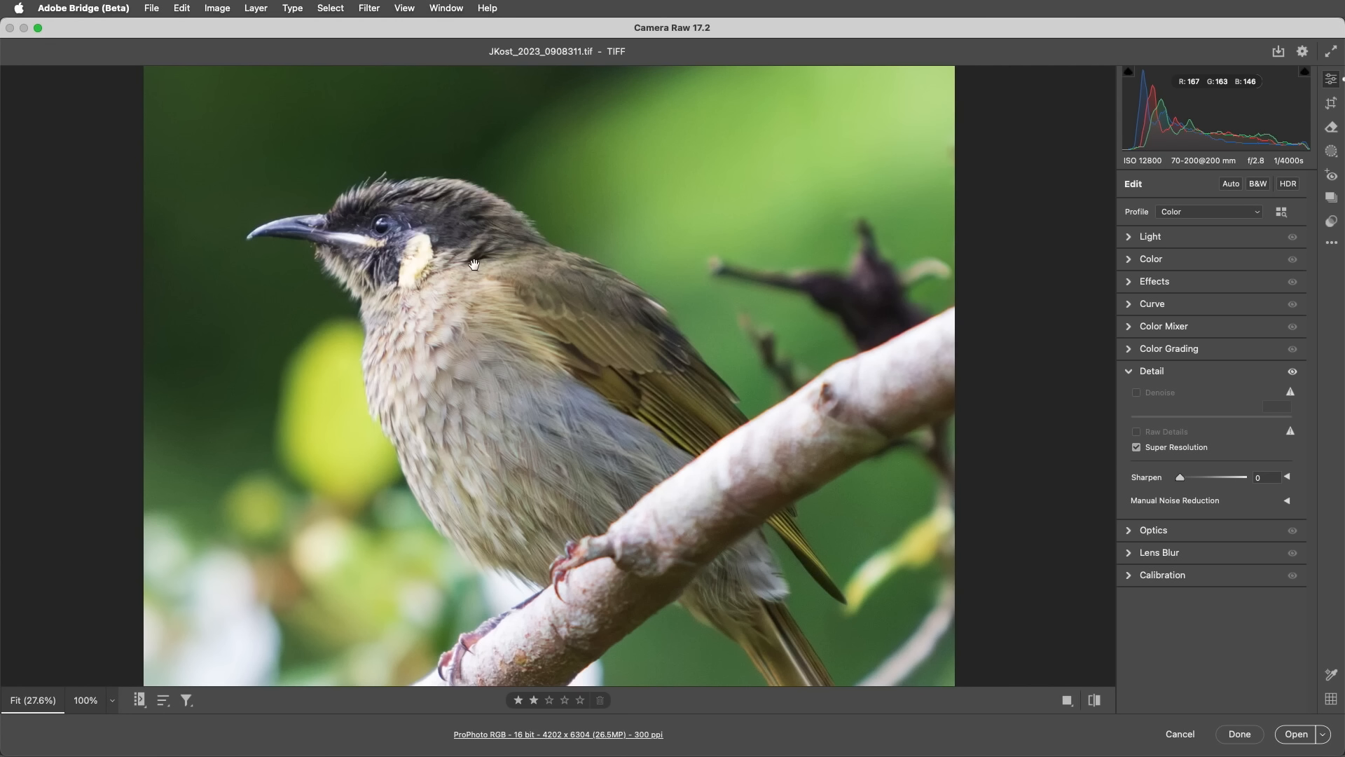